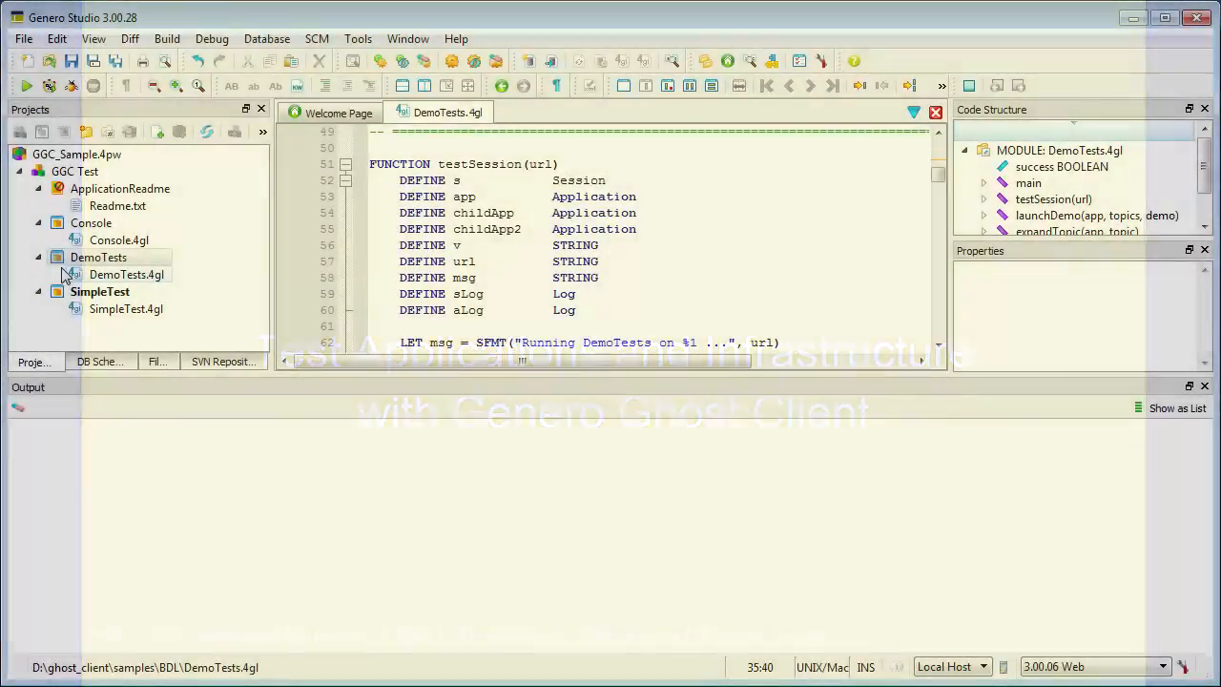
Bring up the context menu for the DemoTests application and pick one of its actions
right_click(99, 258)
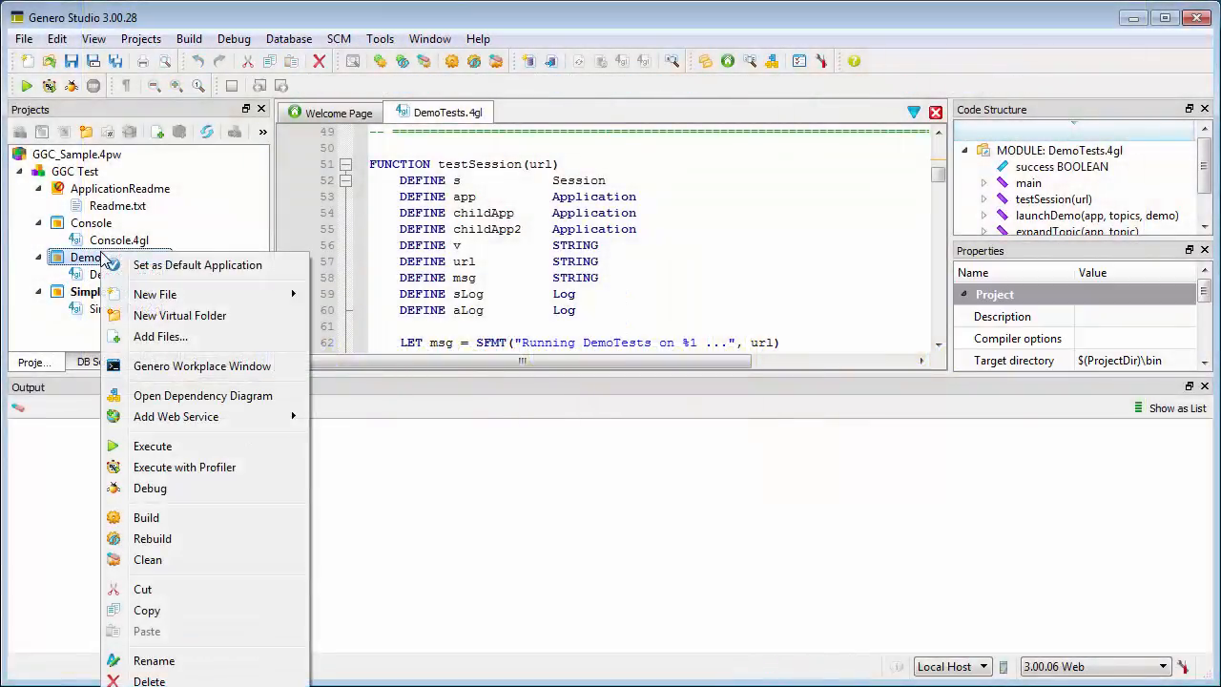
click(153, 446)
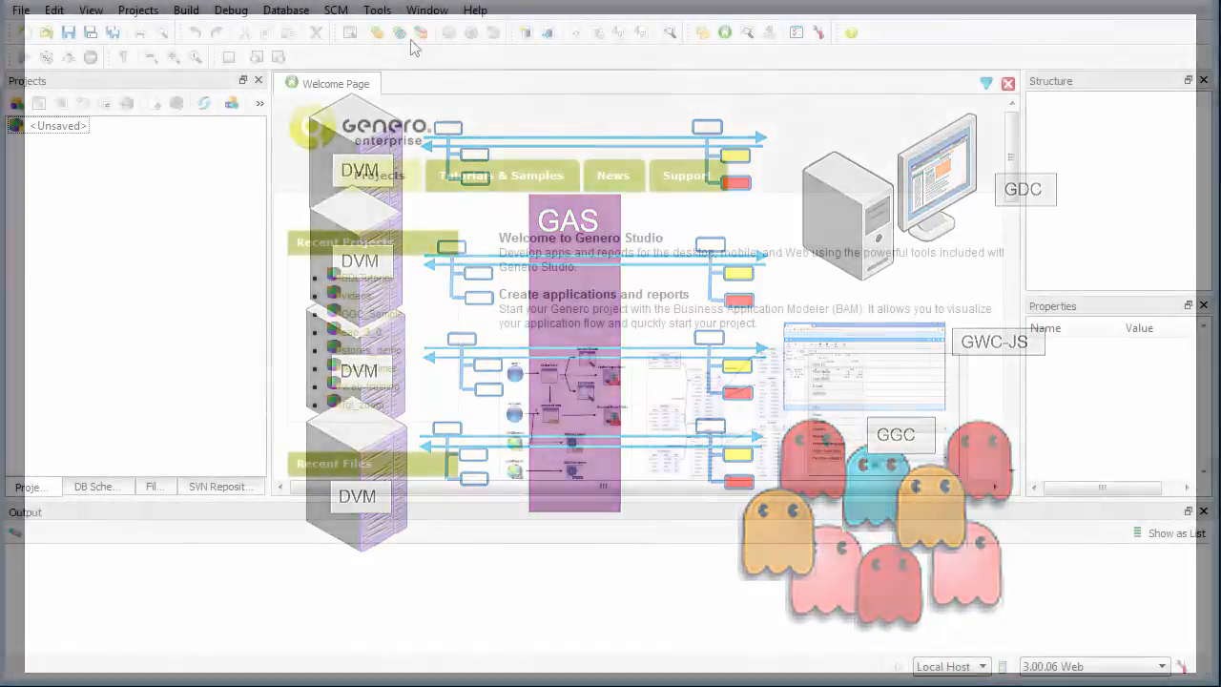
Launch the Genero Workplace Window from Tools > Genero tools as a command prompt
click(378, 12)
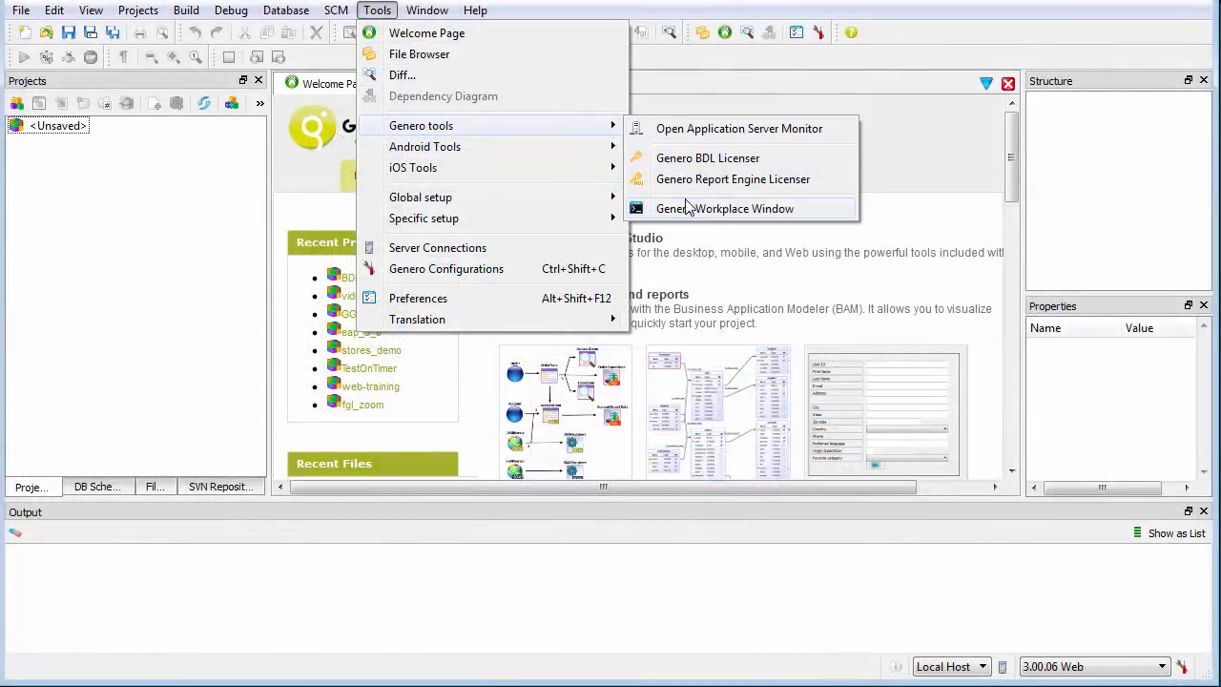
click(725, 208)
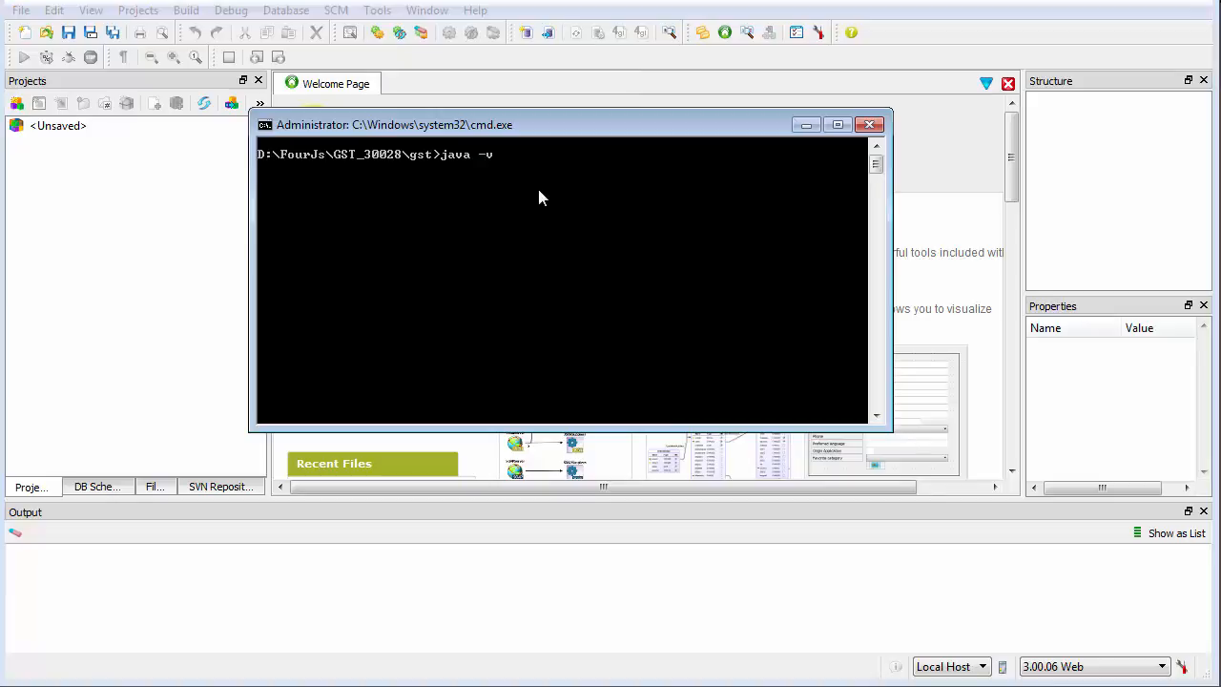
key(Return)
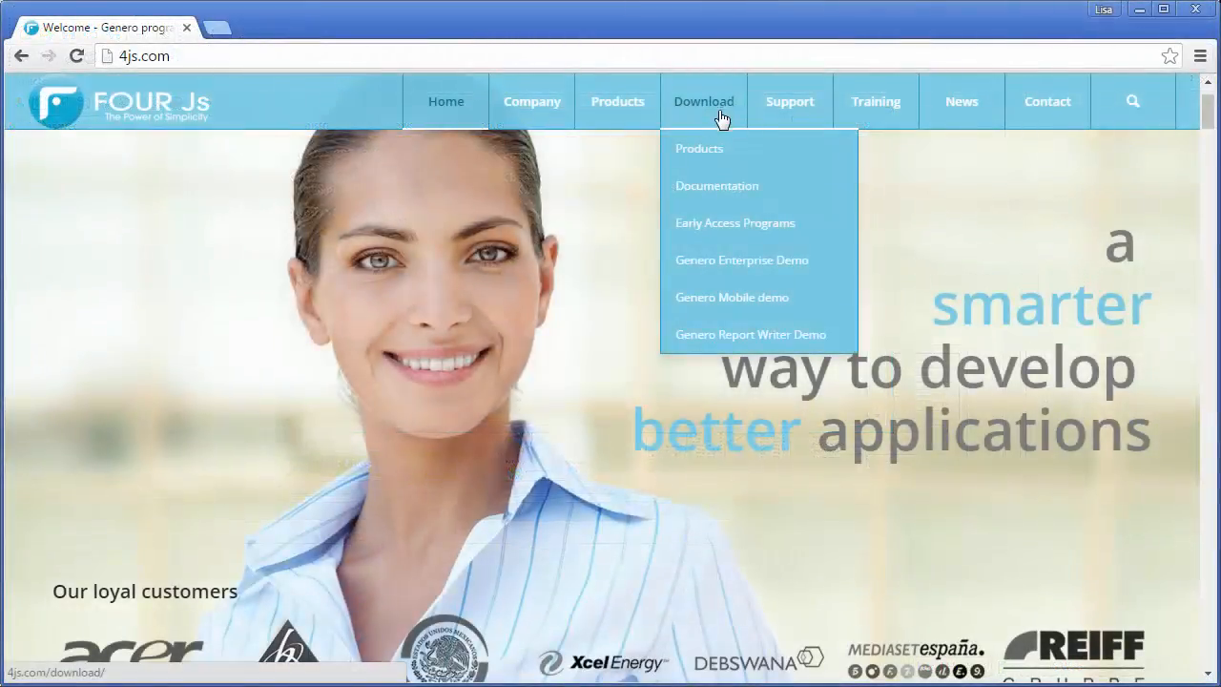
On 4js.com, go to Download > Products and get the Genero Ghost Client 1.00.05 package
click(699, 148)
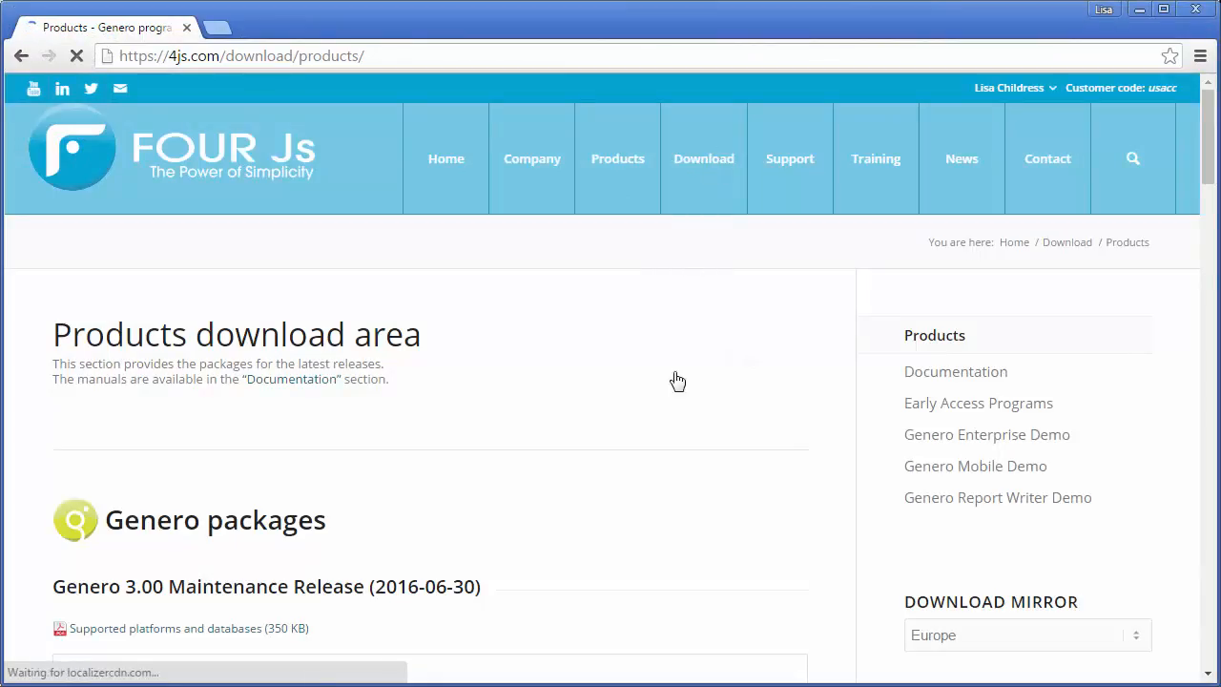
scroll(down, 3)
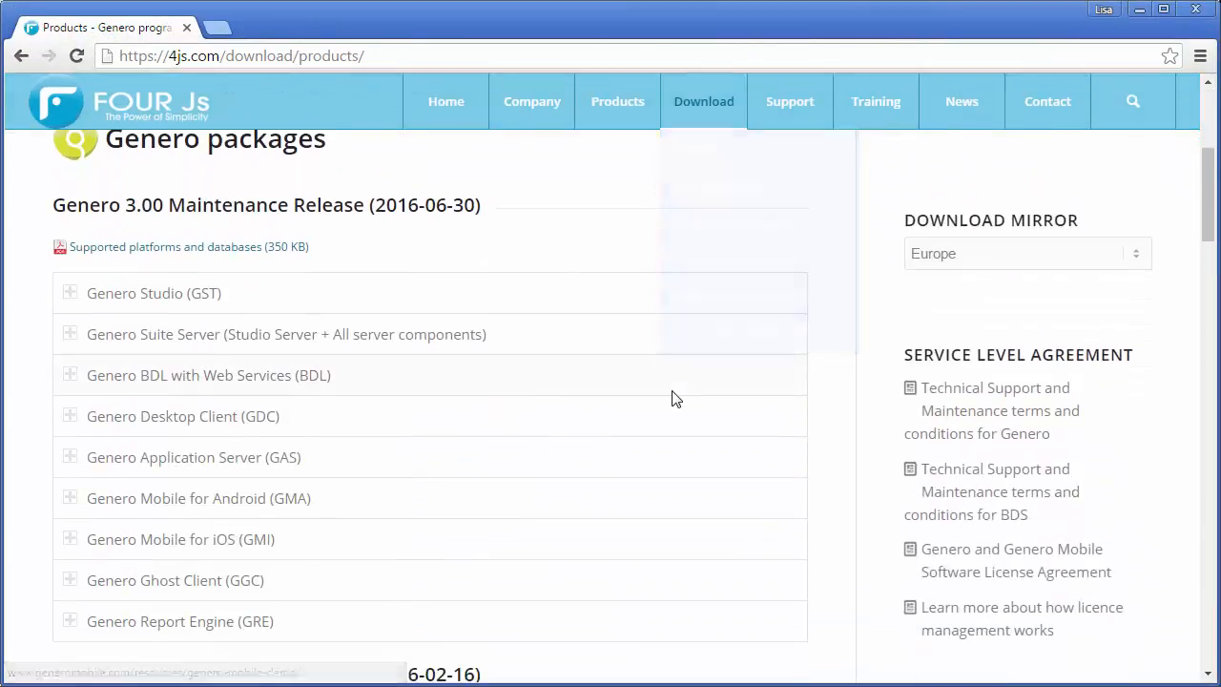
mouse_move(200, 586)
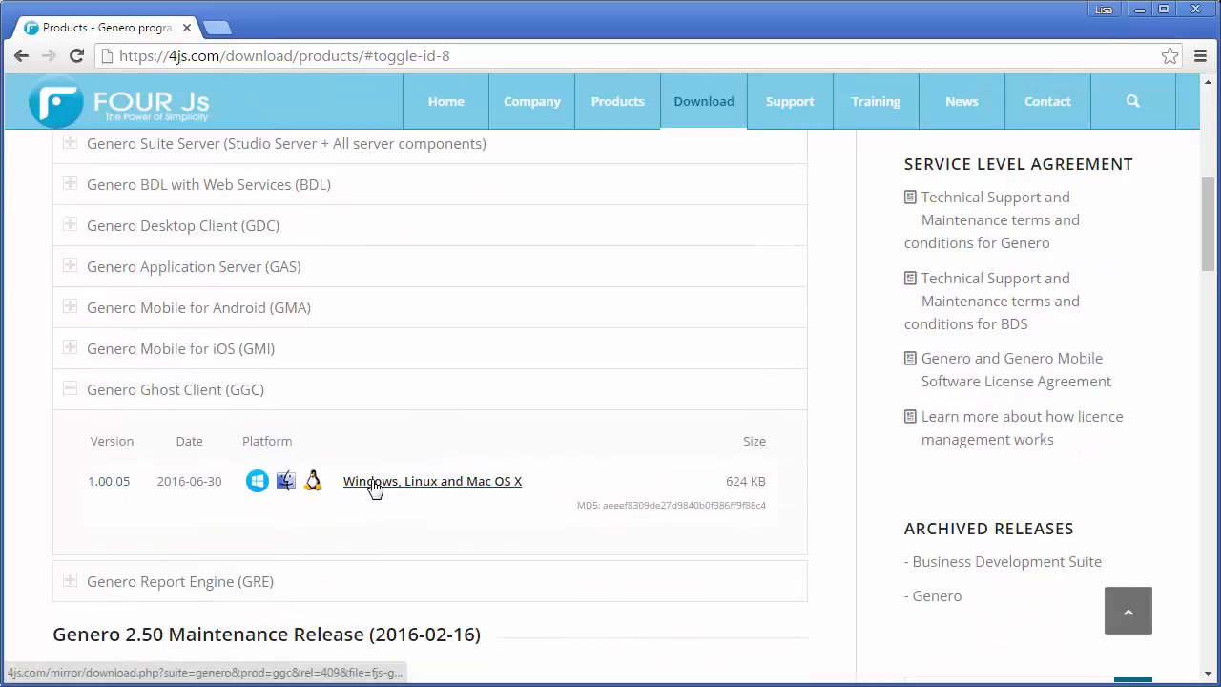
click(431, 481)
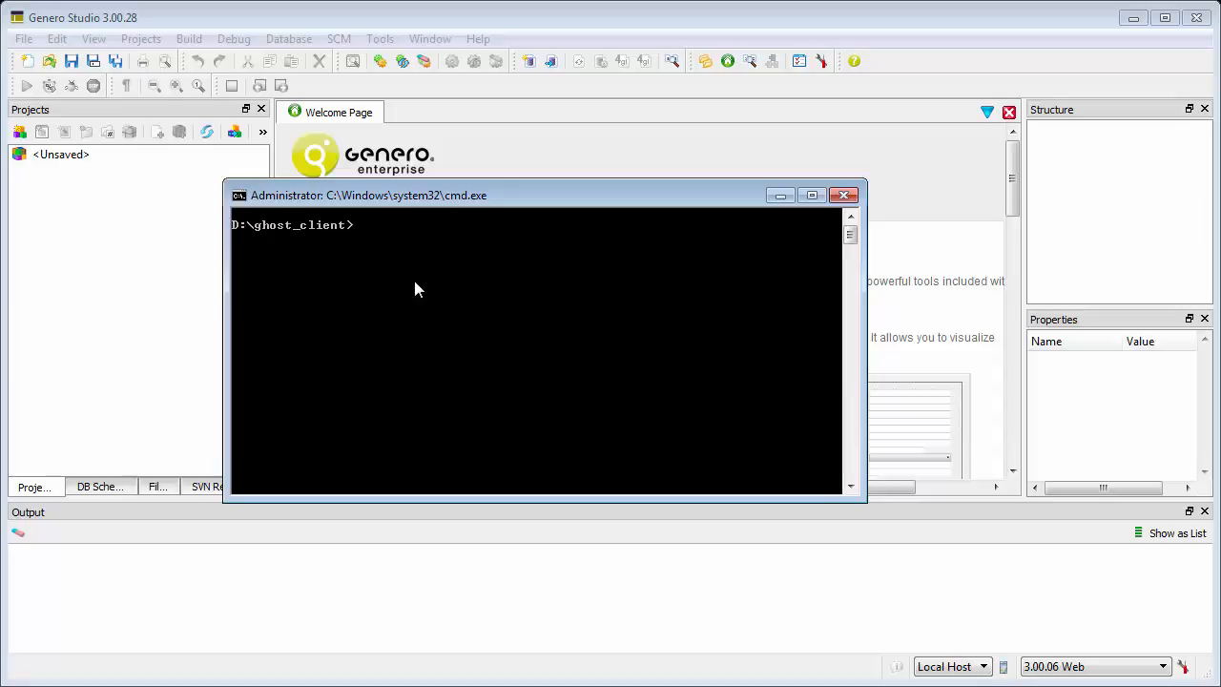
Run java com.fourjs.ggc.Launcher --version in D:\ghost_client, then list the launcher's usage help
text(java)
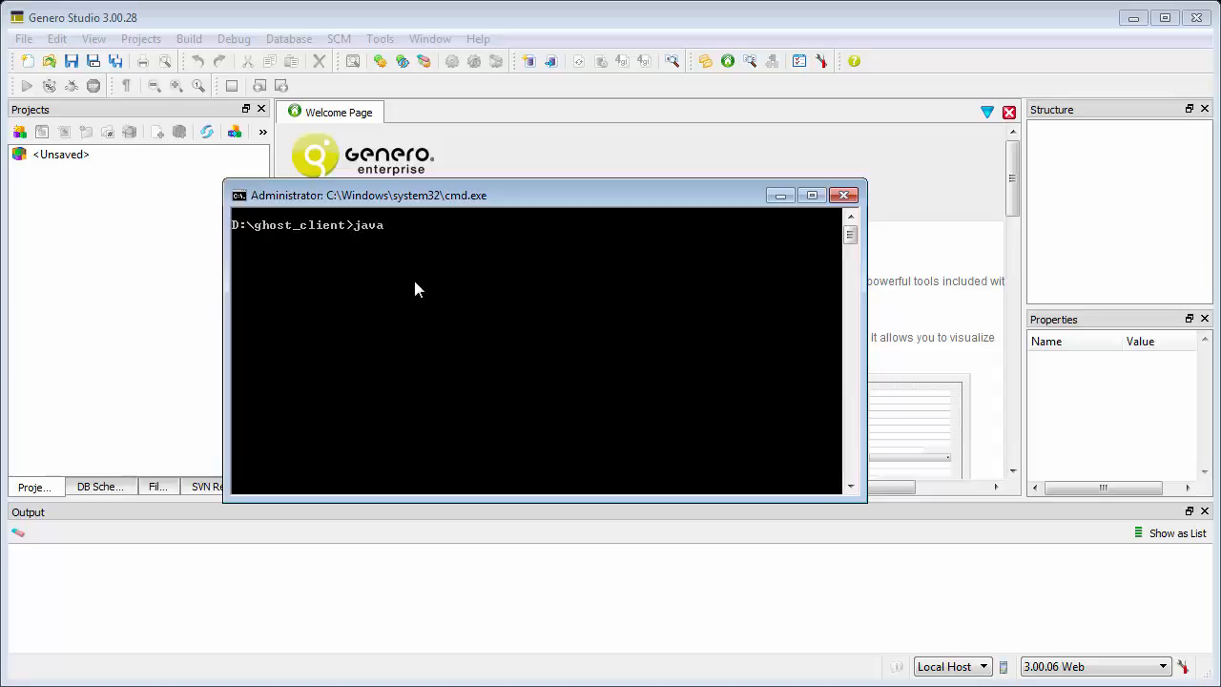
text(com.fourj)
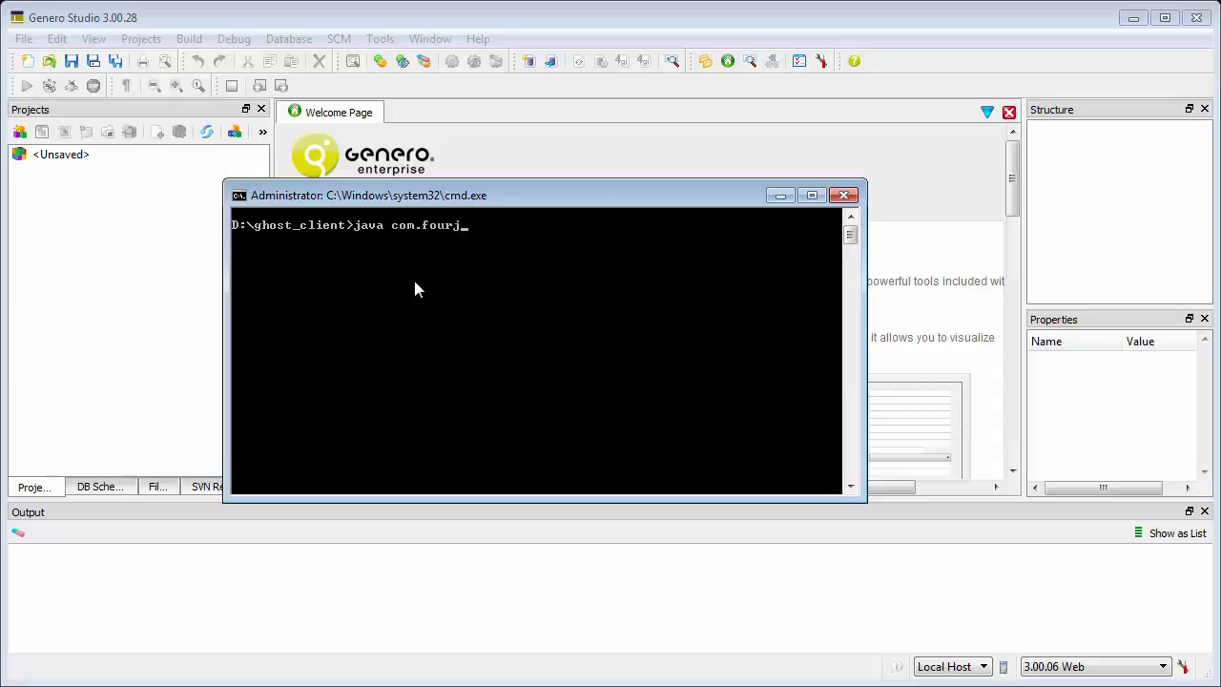
text(s.ggc.La)
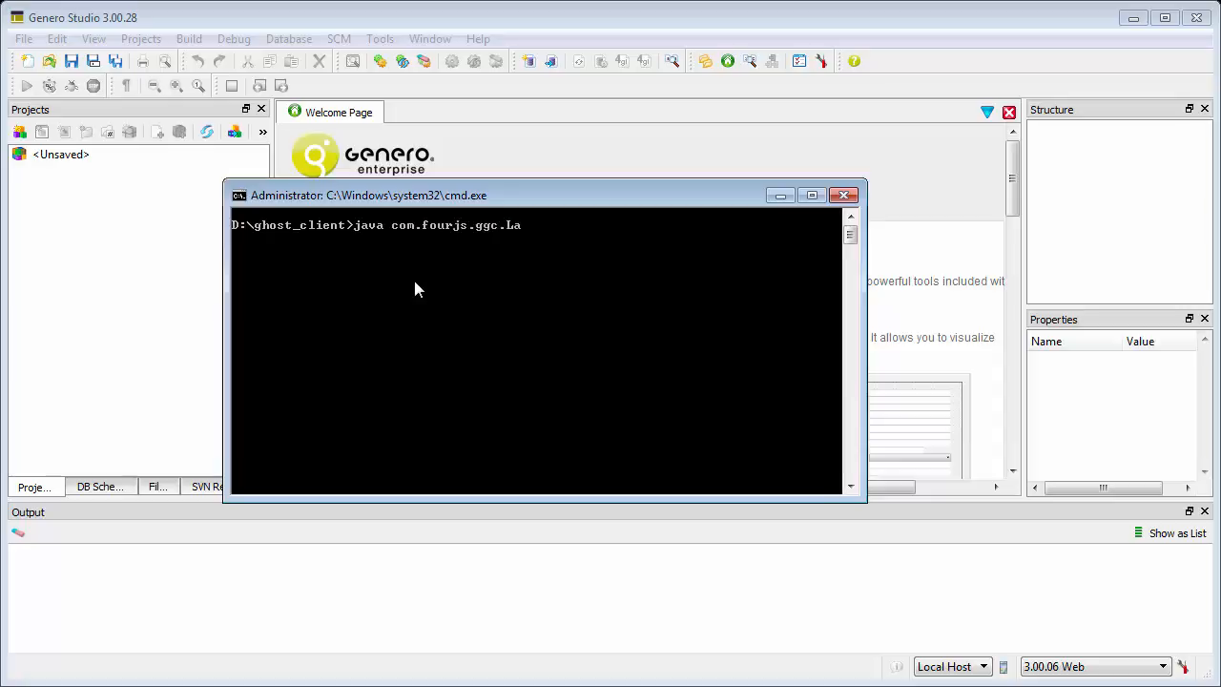
text(uncher)
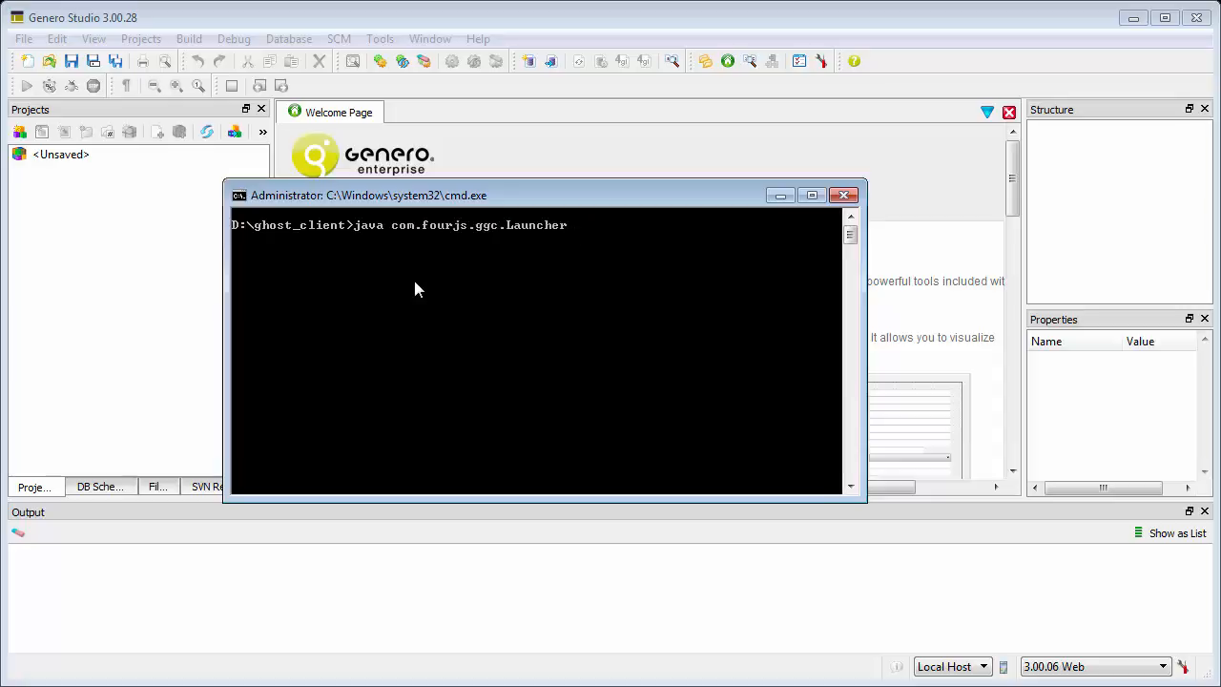
text(--version)
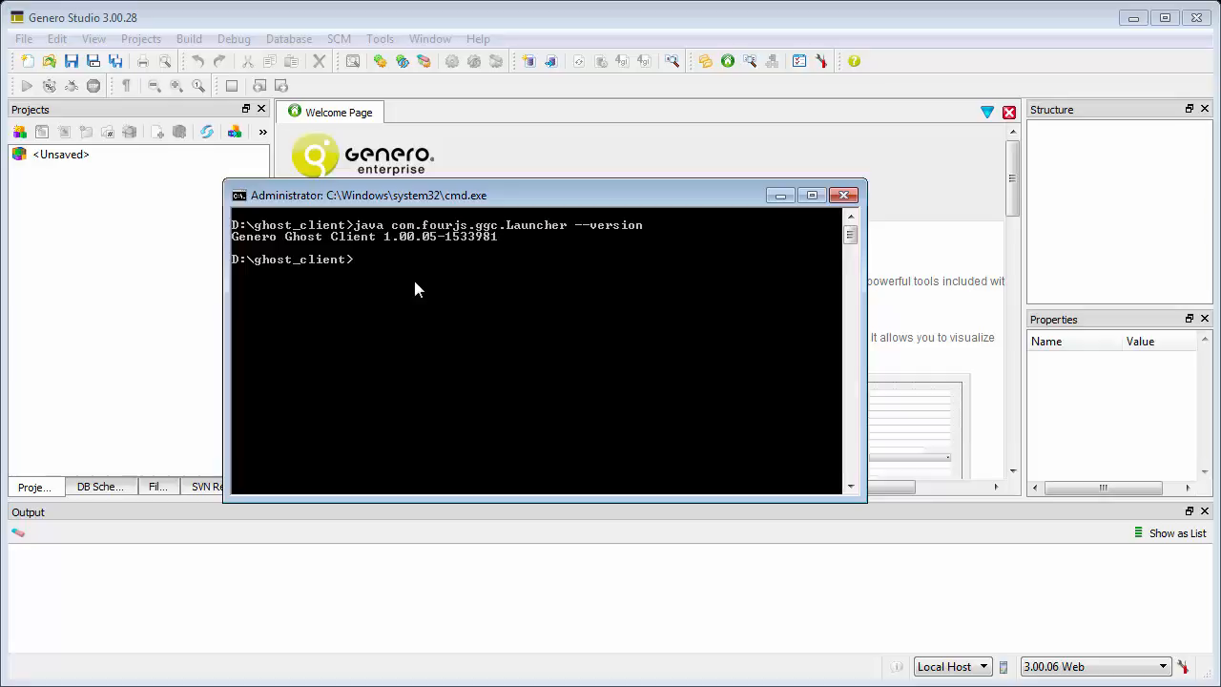
text(java com.fourjs.ggc.Launcher --version)
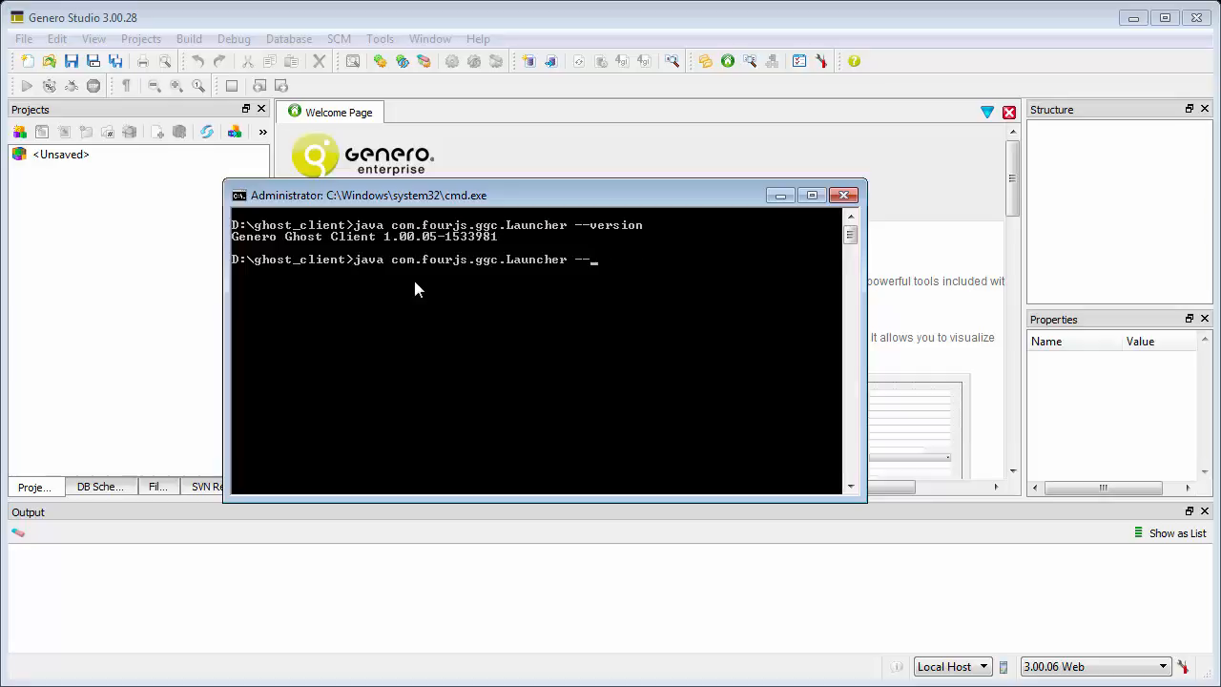
key(Return)
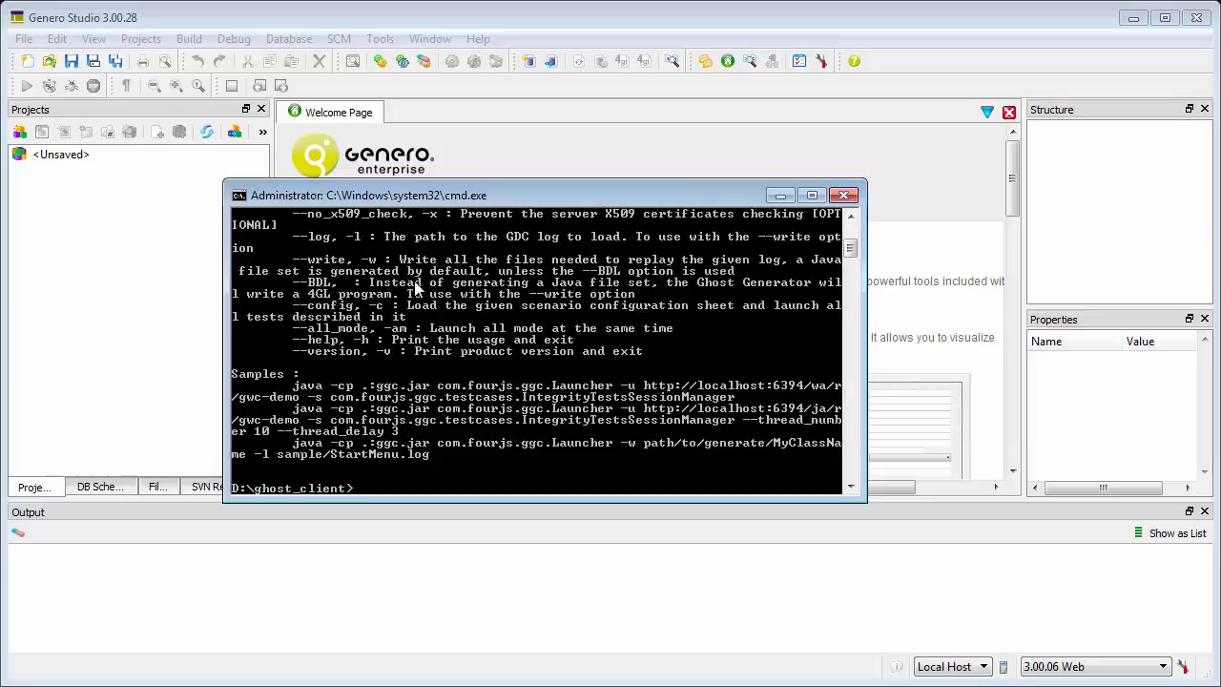
mouse_move(386, 321)
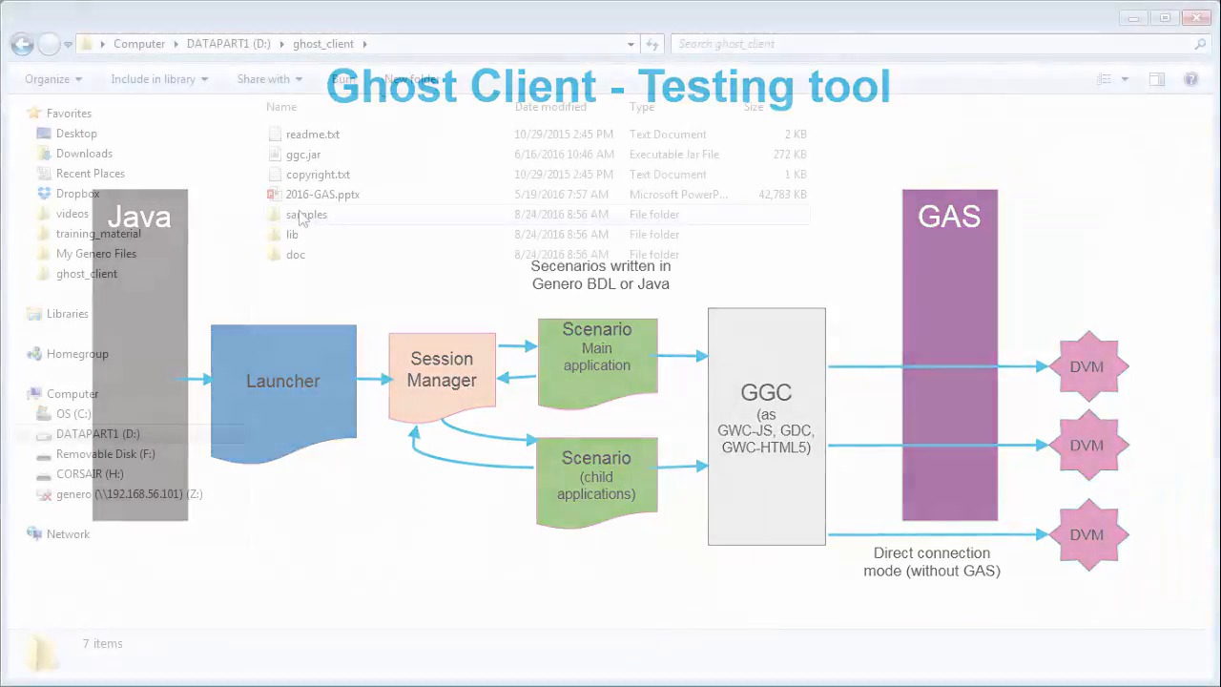
Enter the ghost_client samples folder in Windows Explorer
double_click(305, 214)
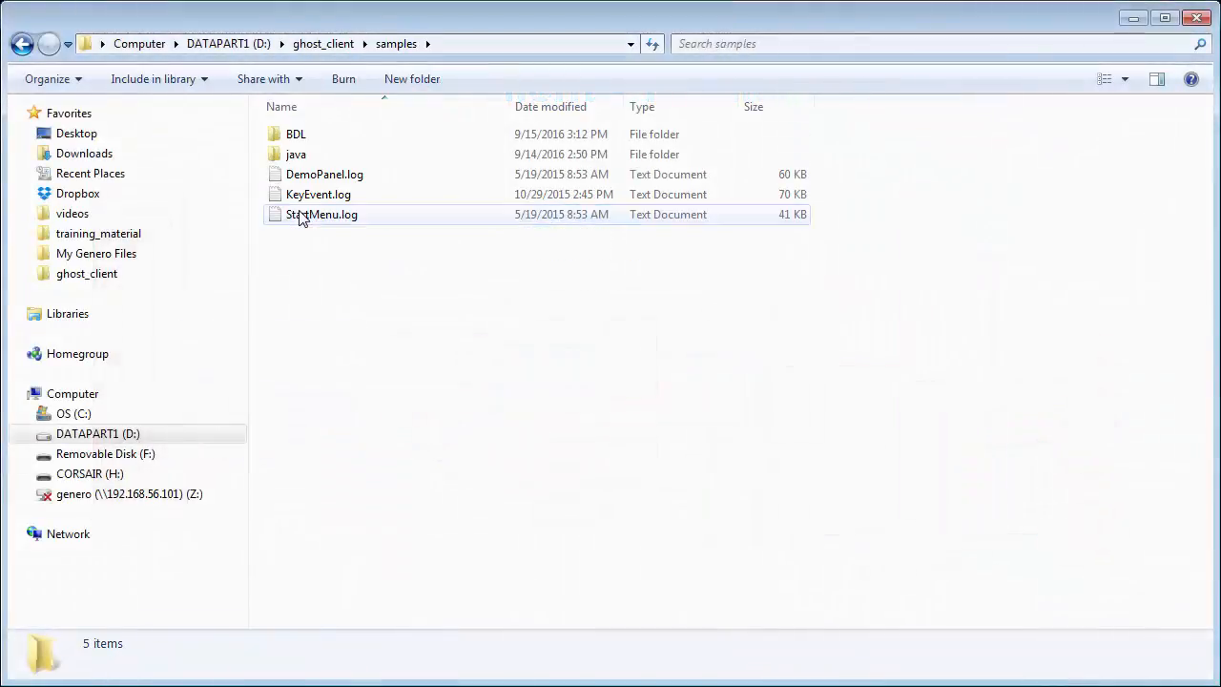
mouse_move(302, 252)
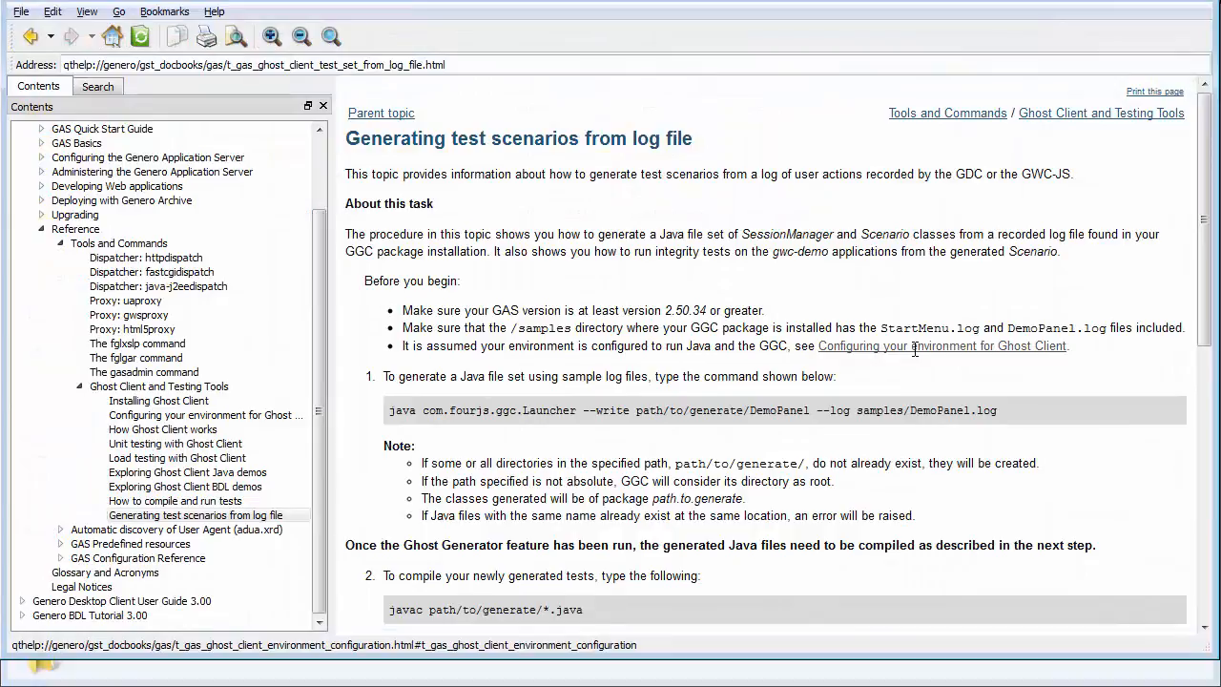
Start java com.fourjs.ggc.Launcher -w writing to D:\ghost_client\samples\java\My..
scroll(down, 3)
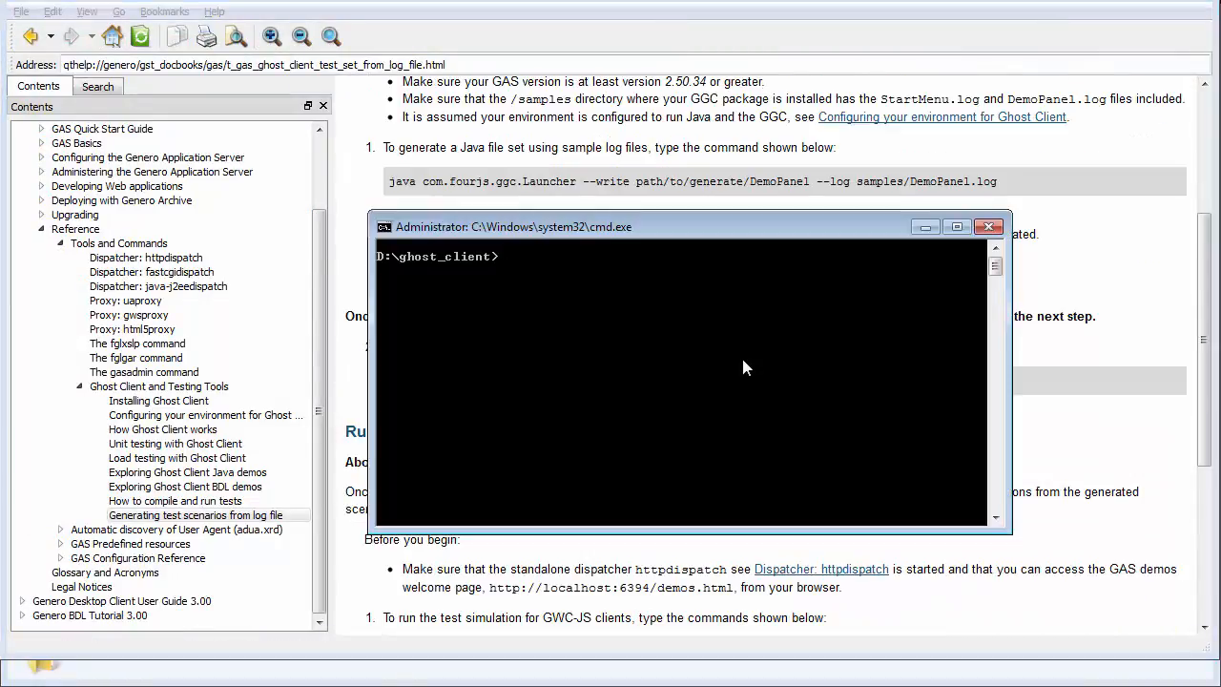
text(java)
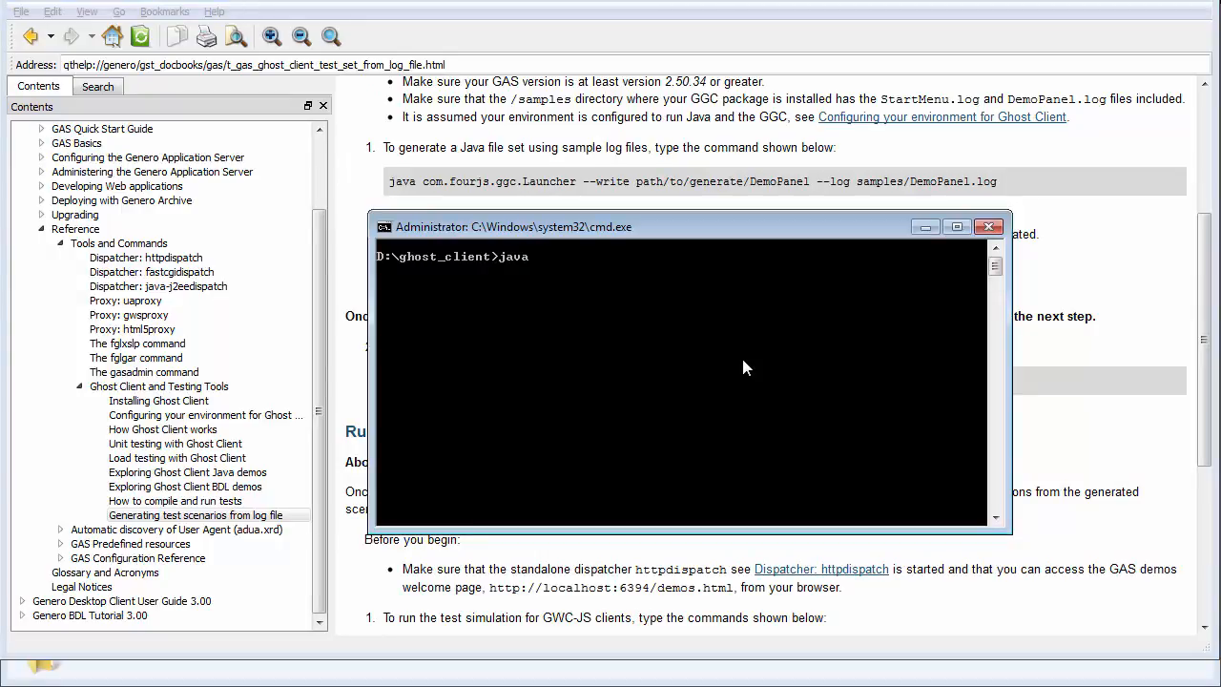
text(com.four)
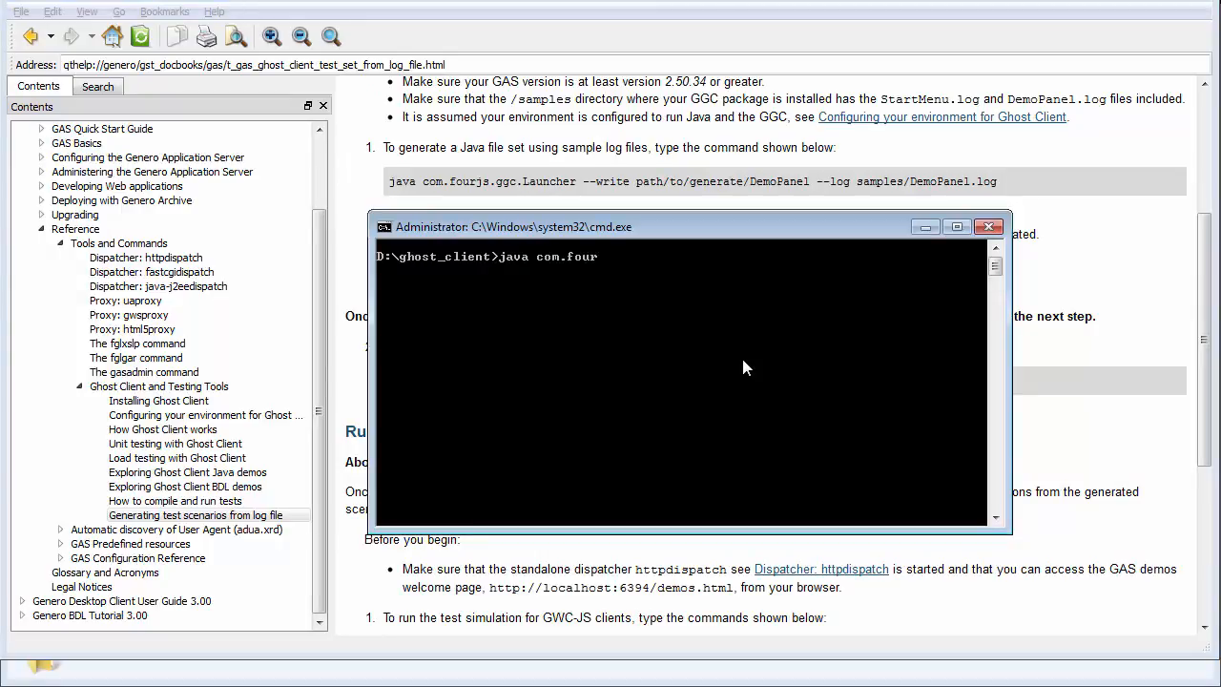
text(js.ggc.)
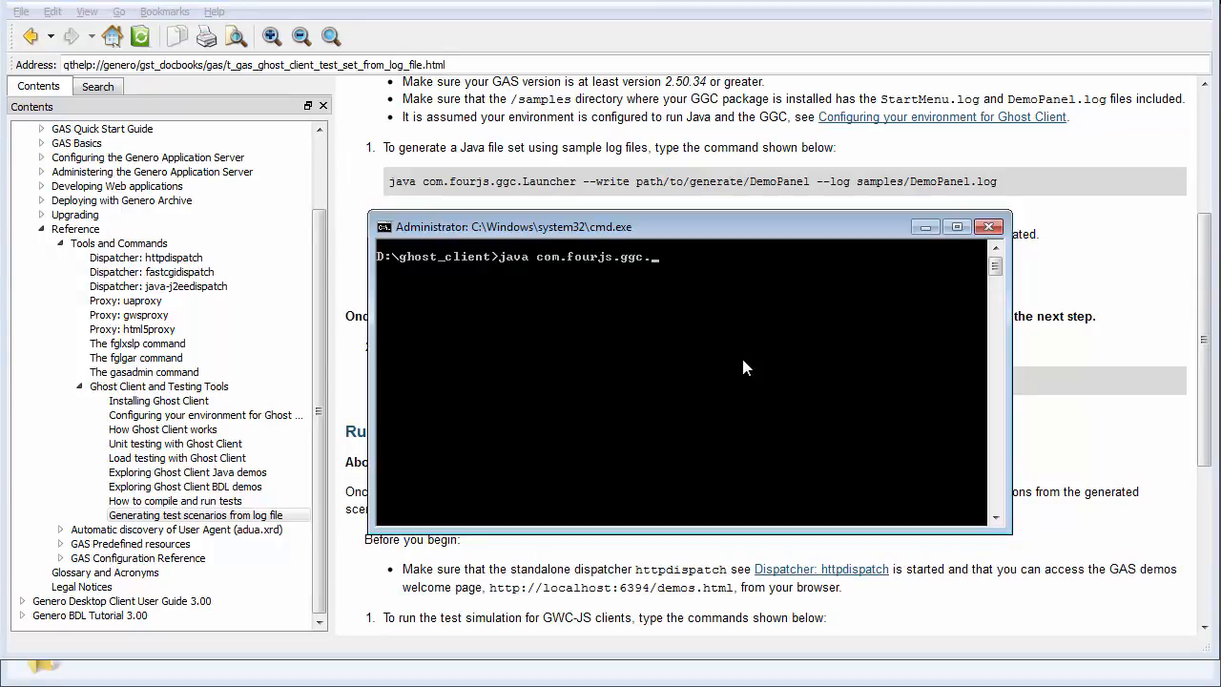
text(Launcher)
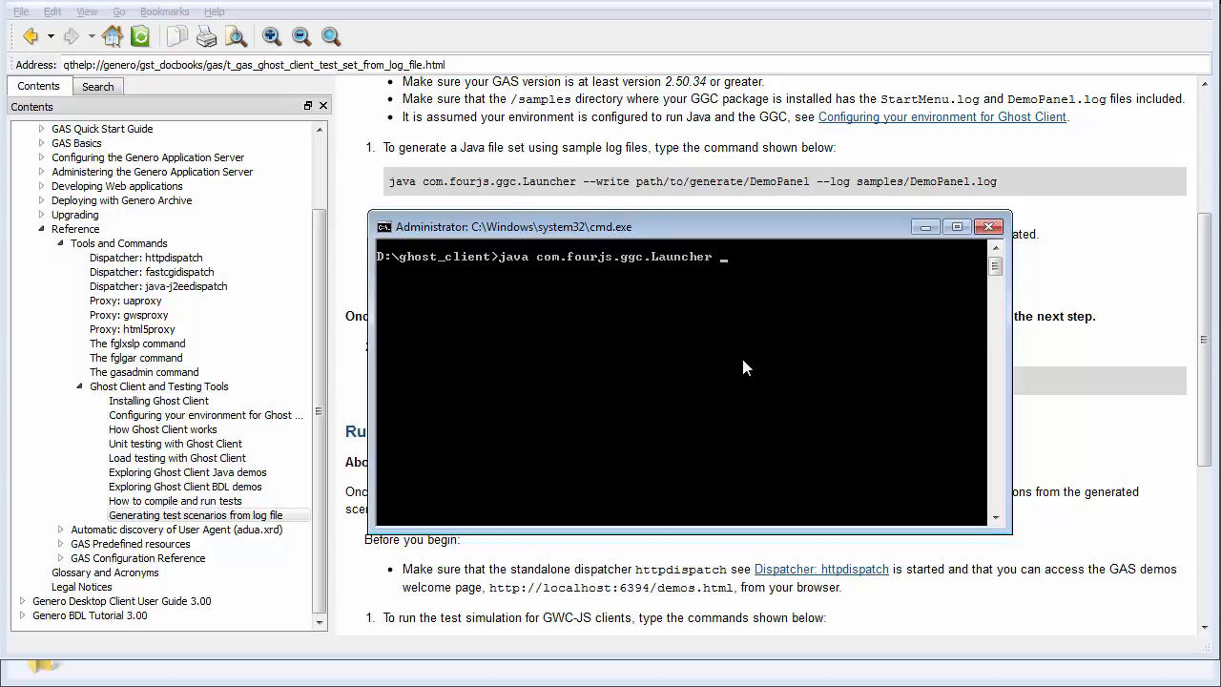
text(-w D:)
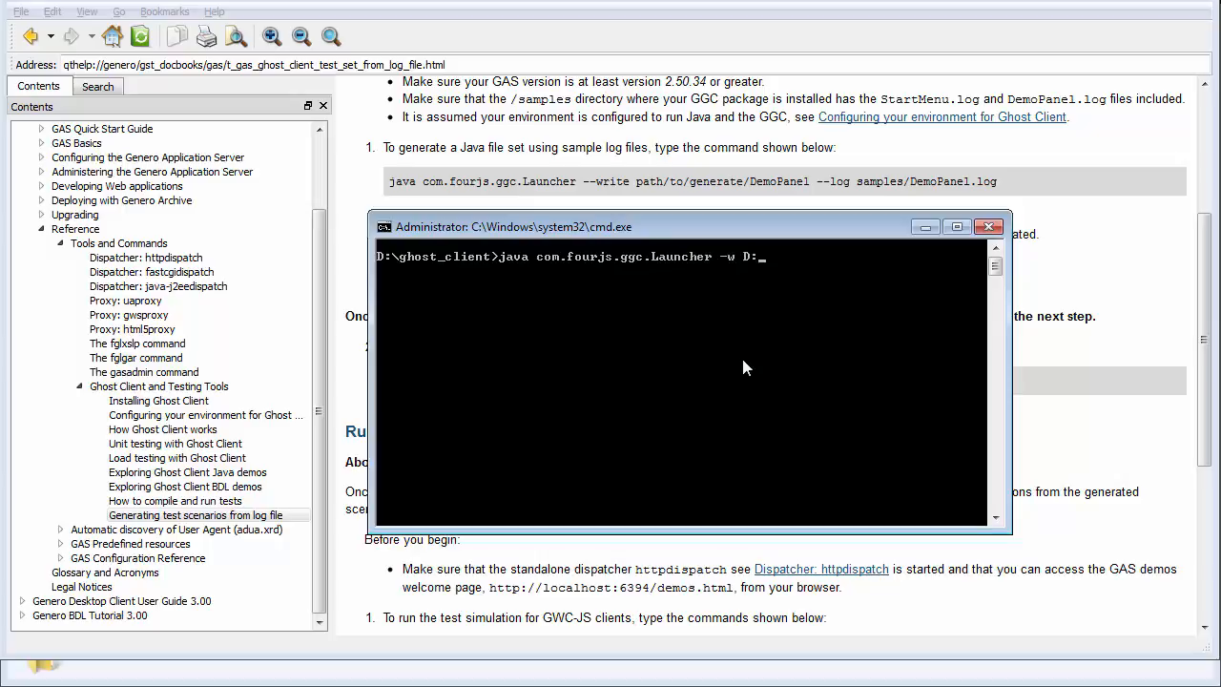
text(ghost_)
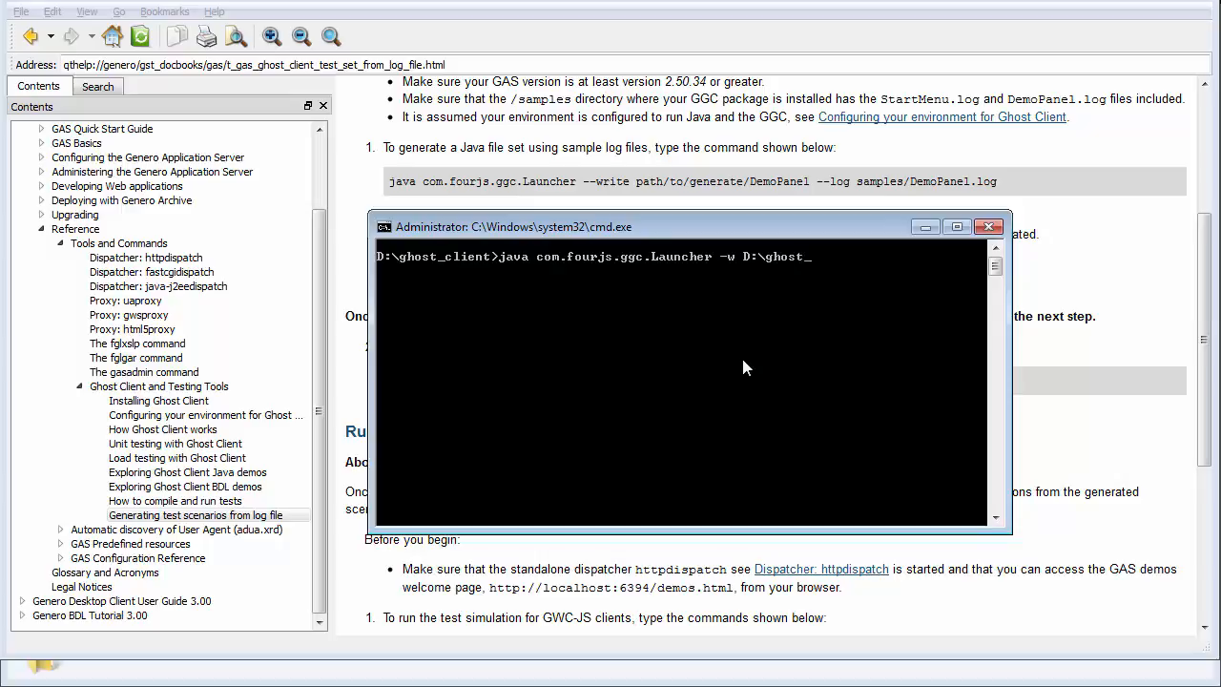
text(client)
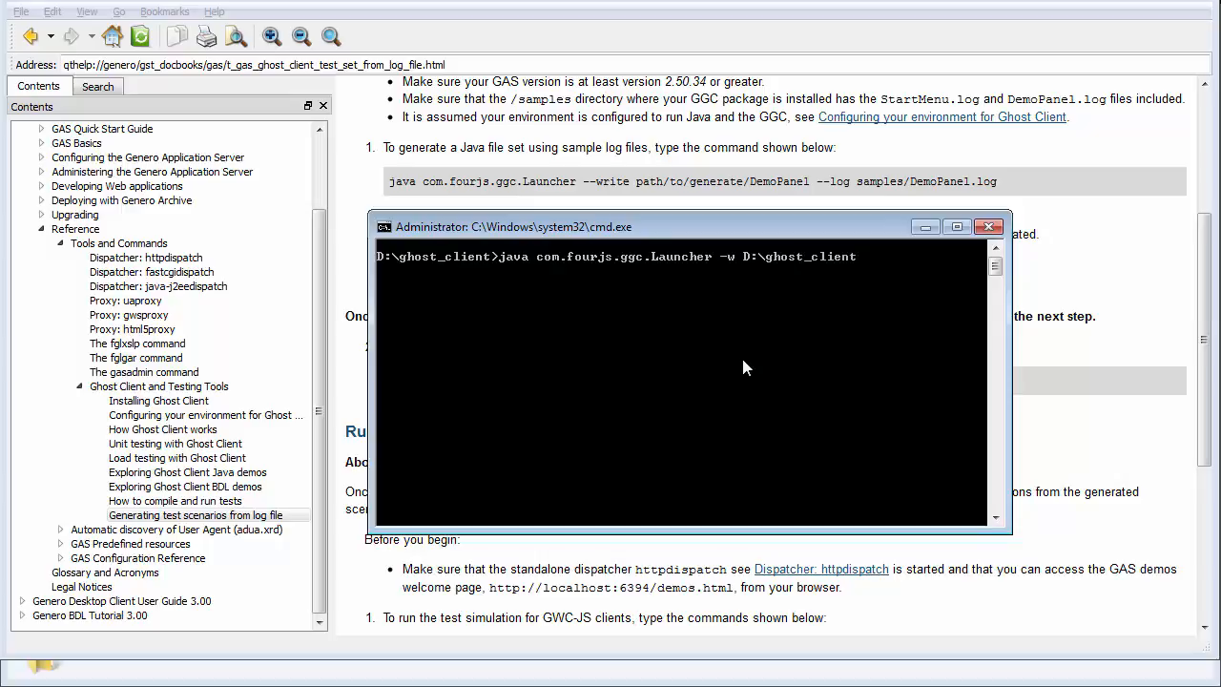
text(\samples\j)
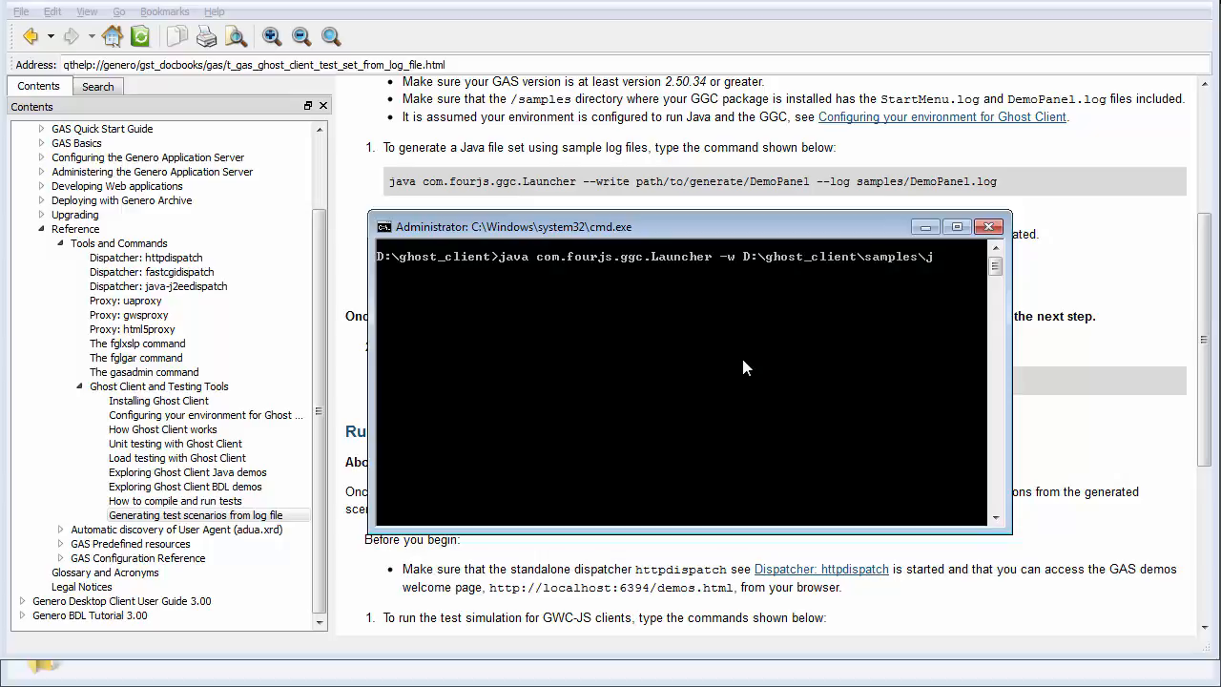
text(ava\MyDemo)
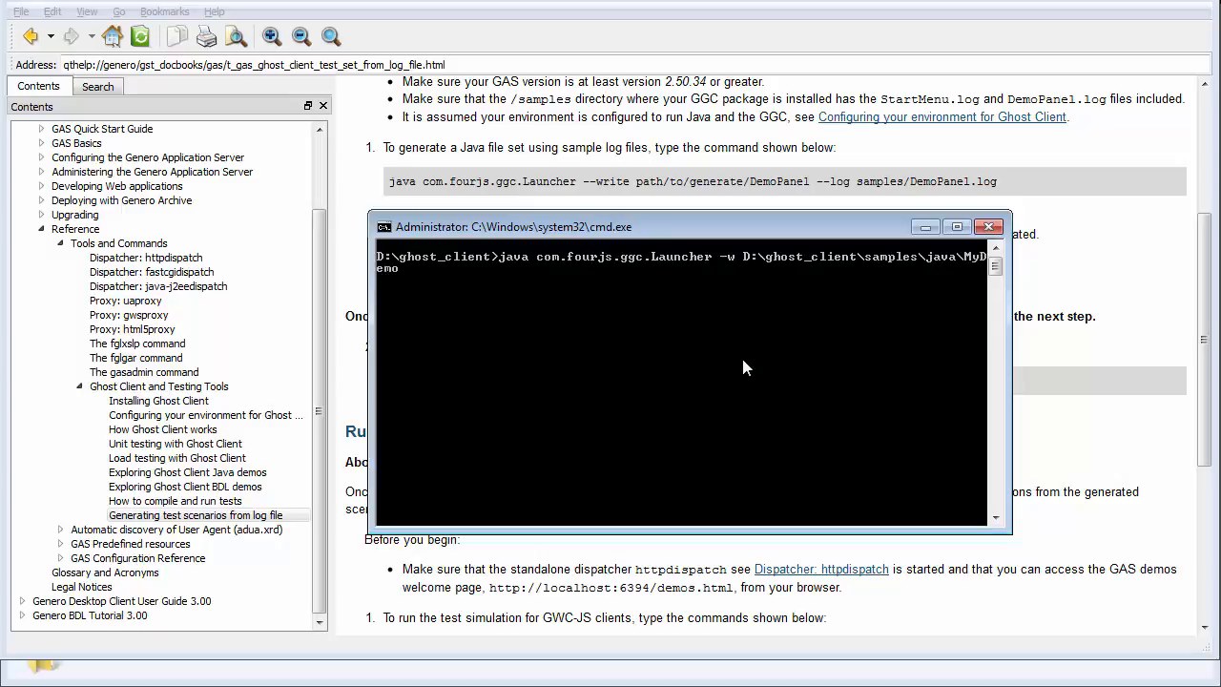
Point the launcher's -l option at the samples\DemoPanel log file
text(-l D:\ghost_client)
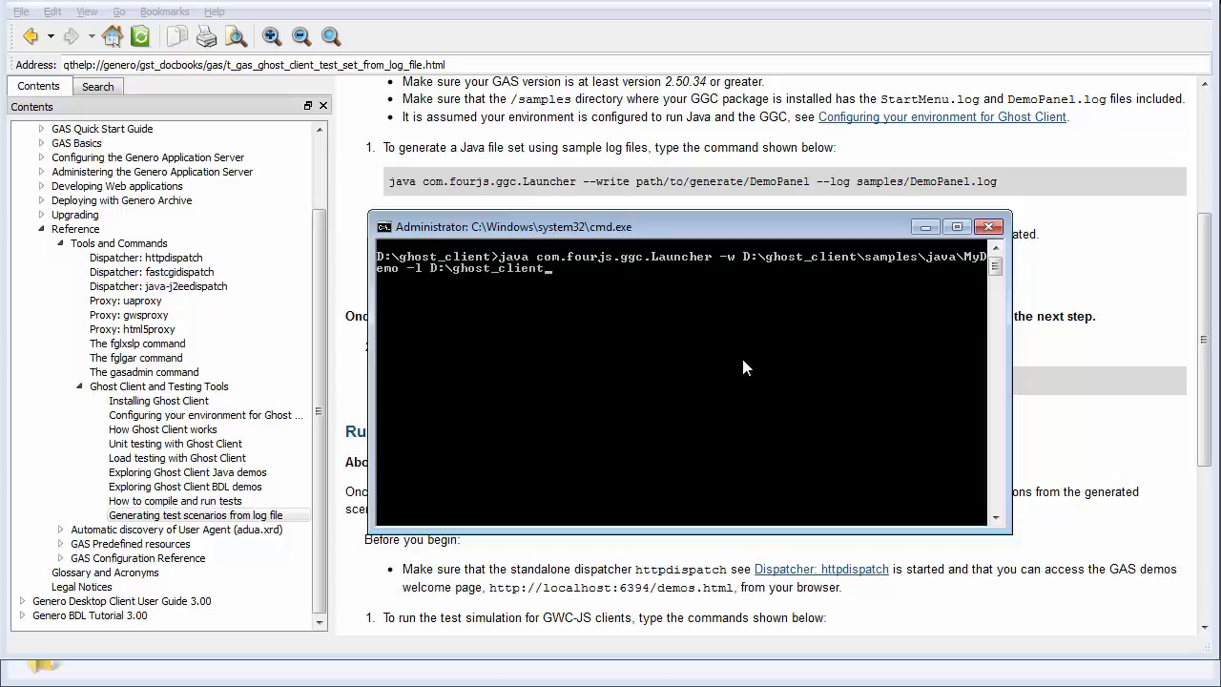
text(samples\)
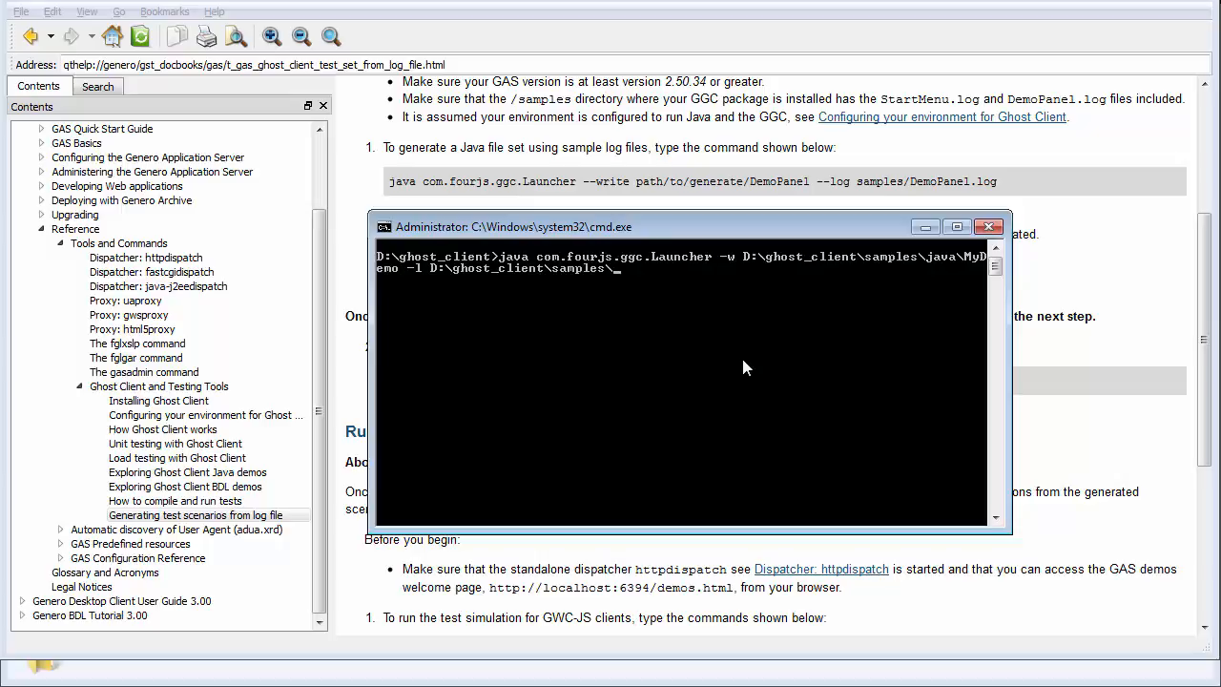
text(DemoPanel)
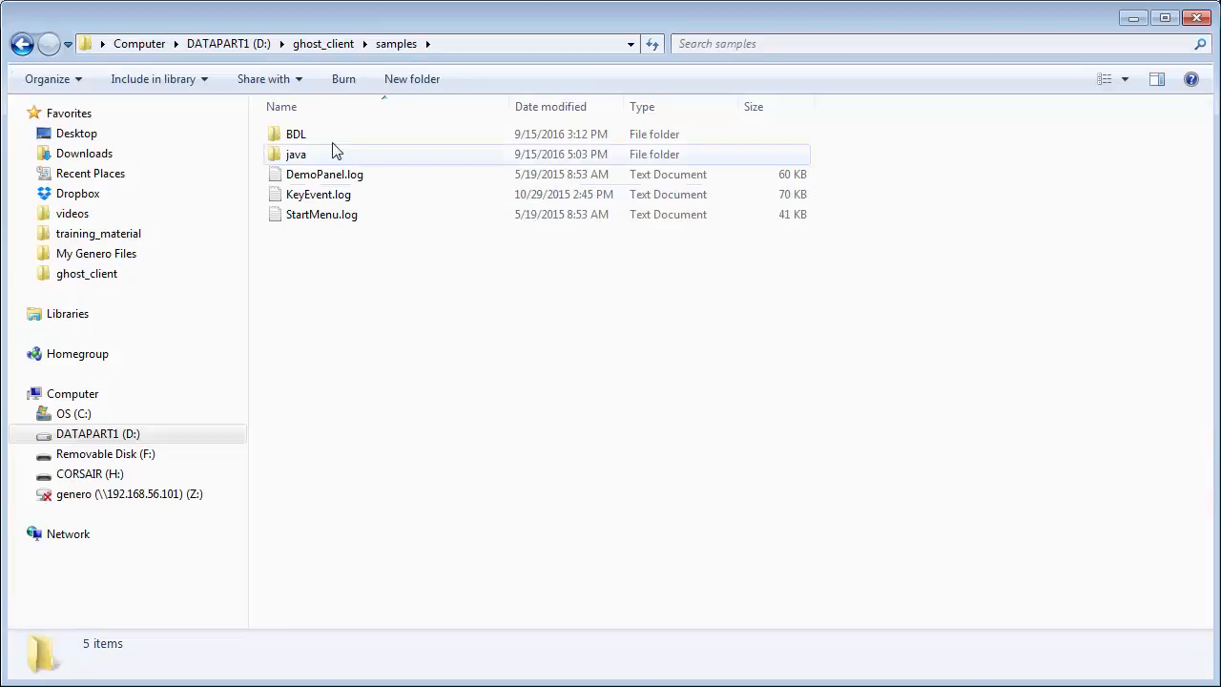
View the generated MyDemo*.java files in samples\java, then return to the Ghost Client help
double_click(296, 152)
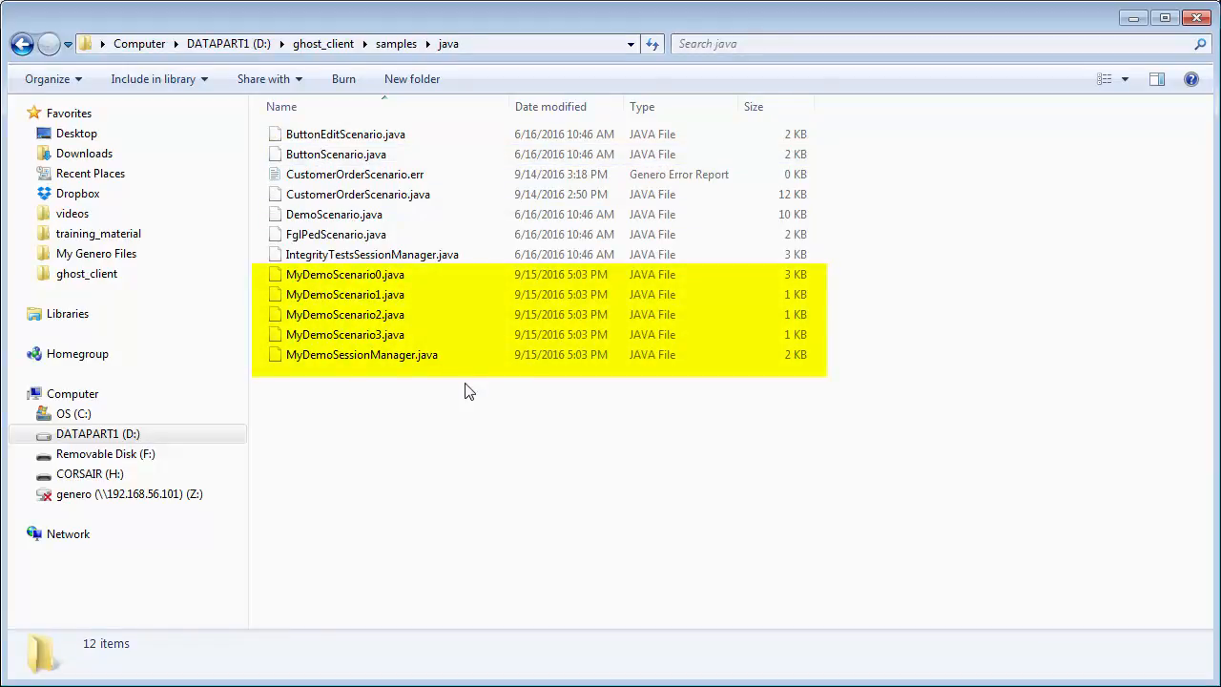
click(1191, 78)
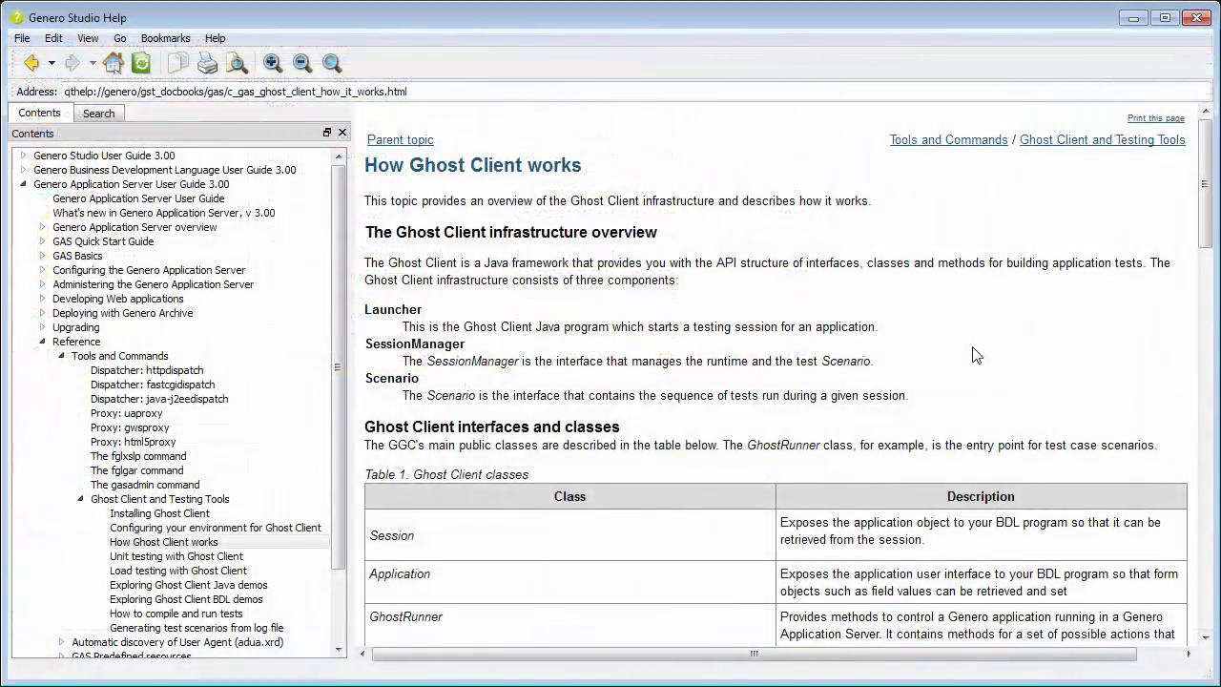
scroll(down, 3)
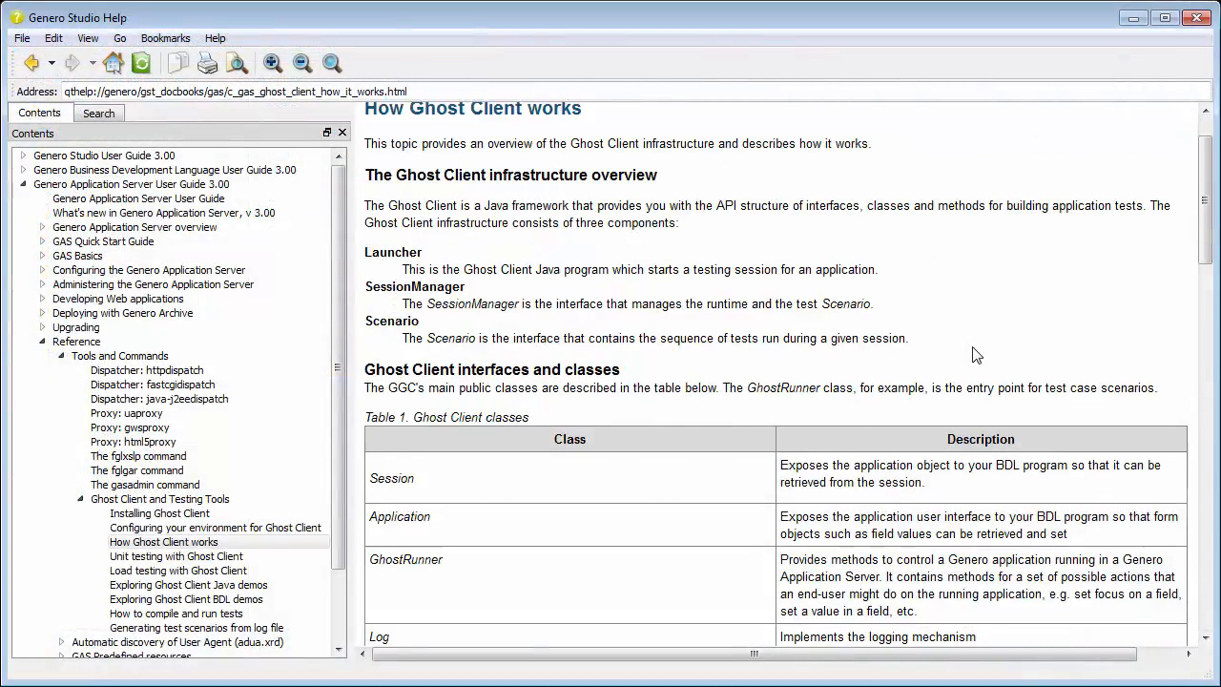
scroll(down, 3)
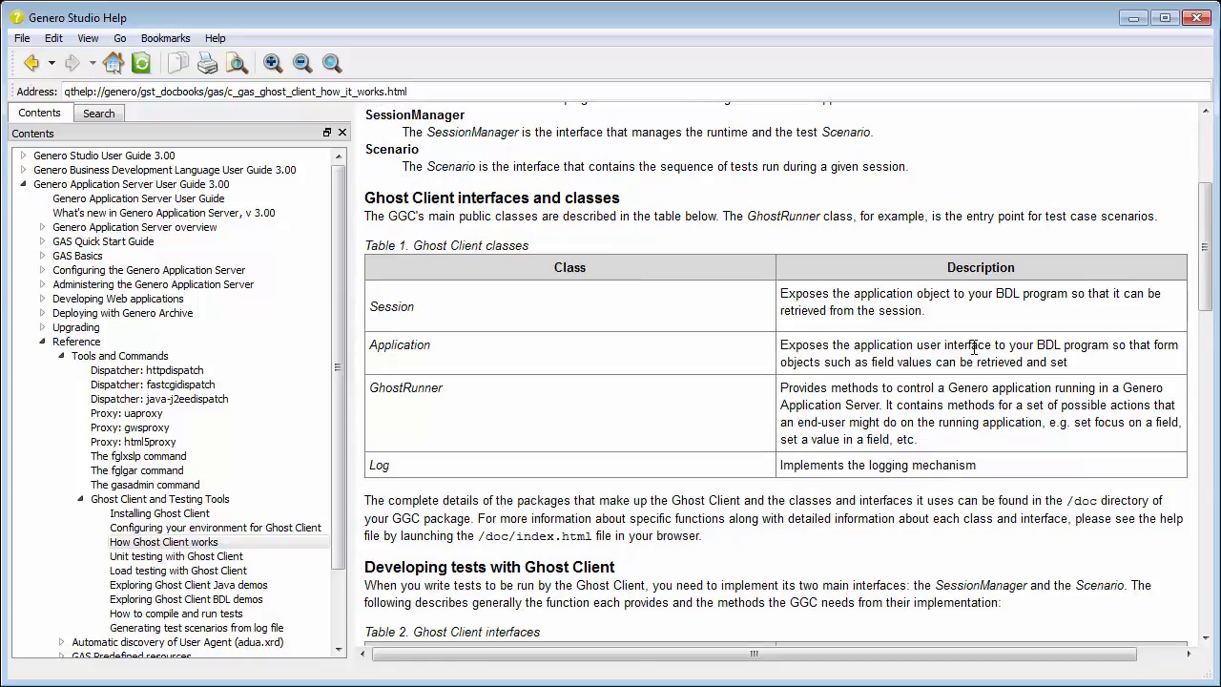
scroll(down, 3)
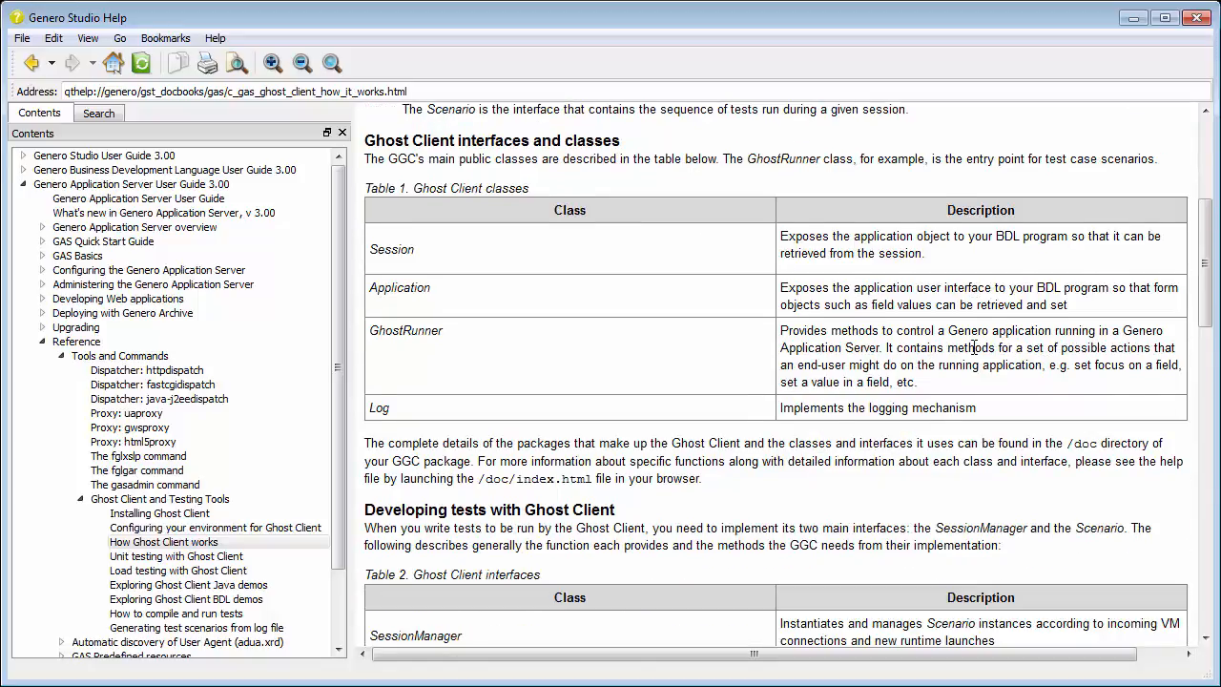
scroll(down, 3)
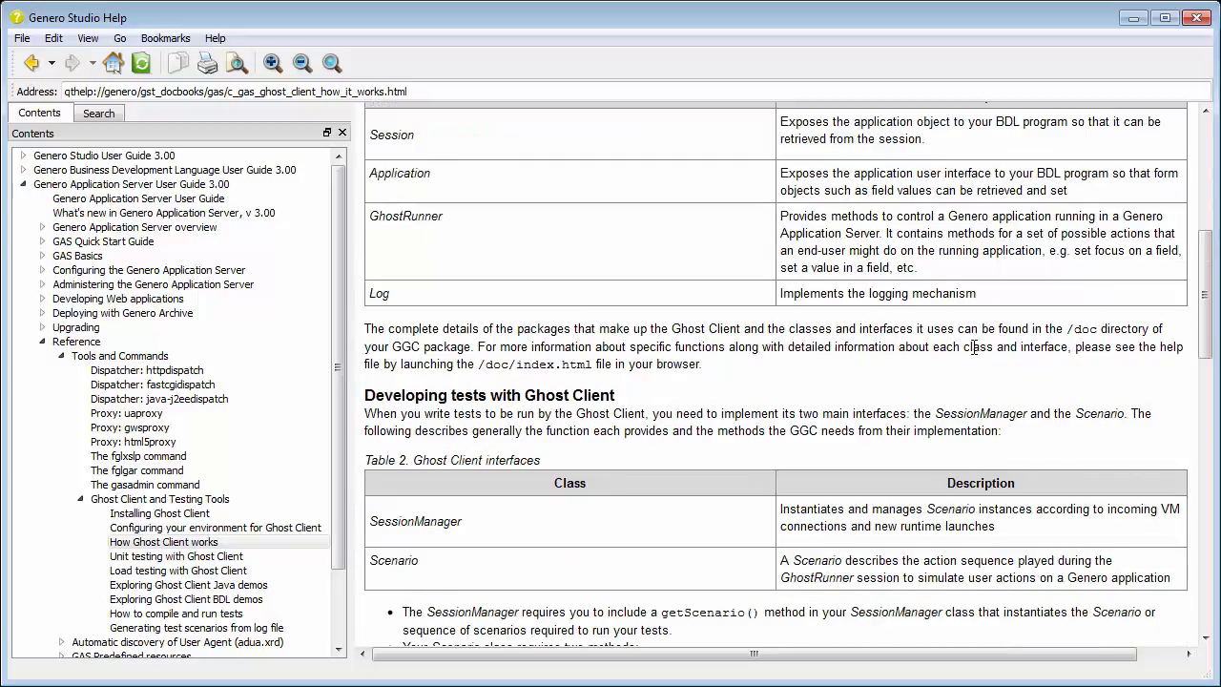
scroll(down, 3)
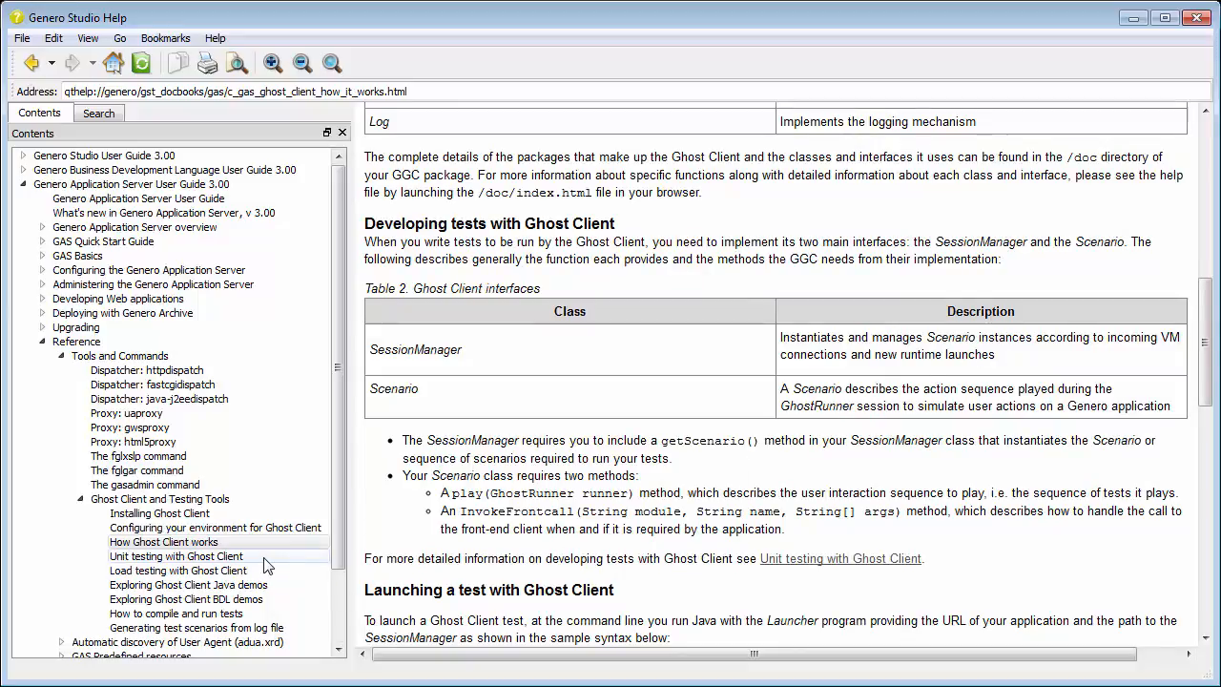
Read through the 'Unit testing with Ghost Client' help topic
click(175, 557)
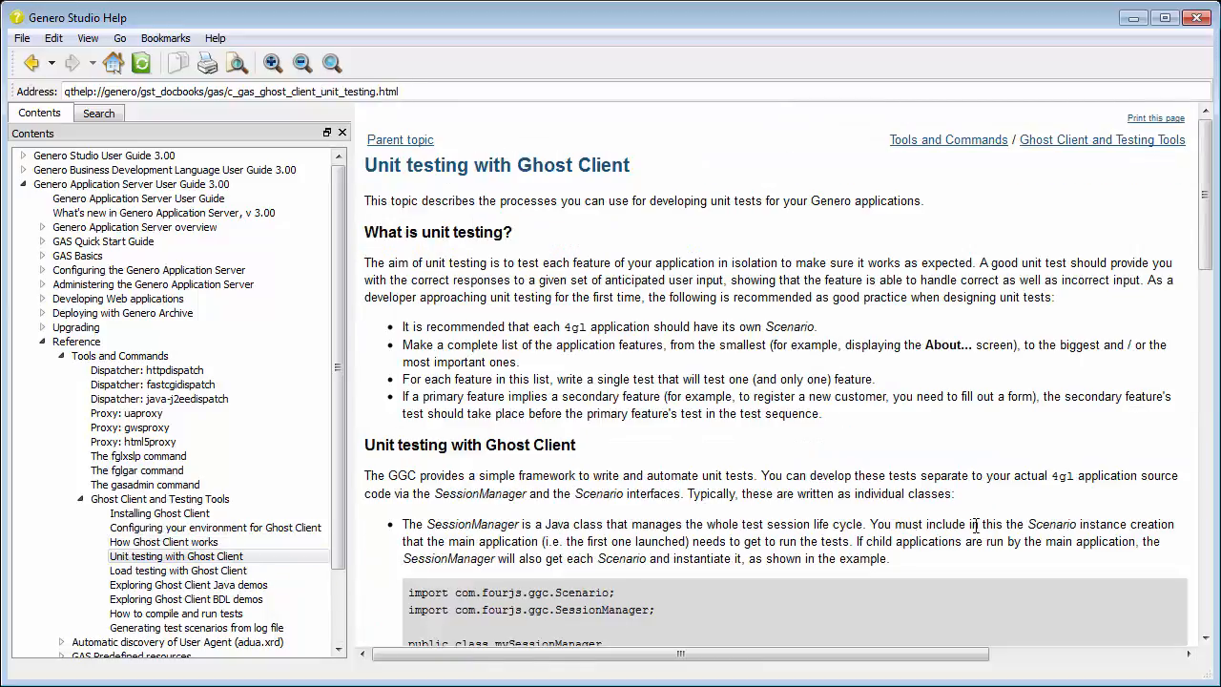
mouse_move(1091, 496)
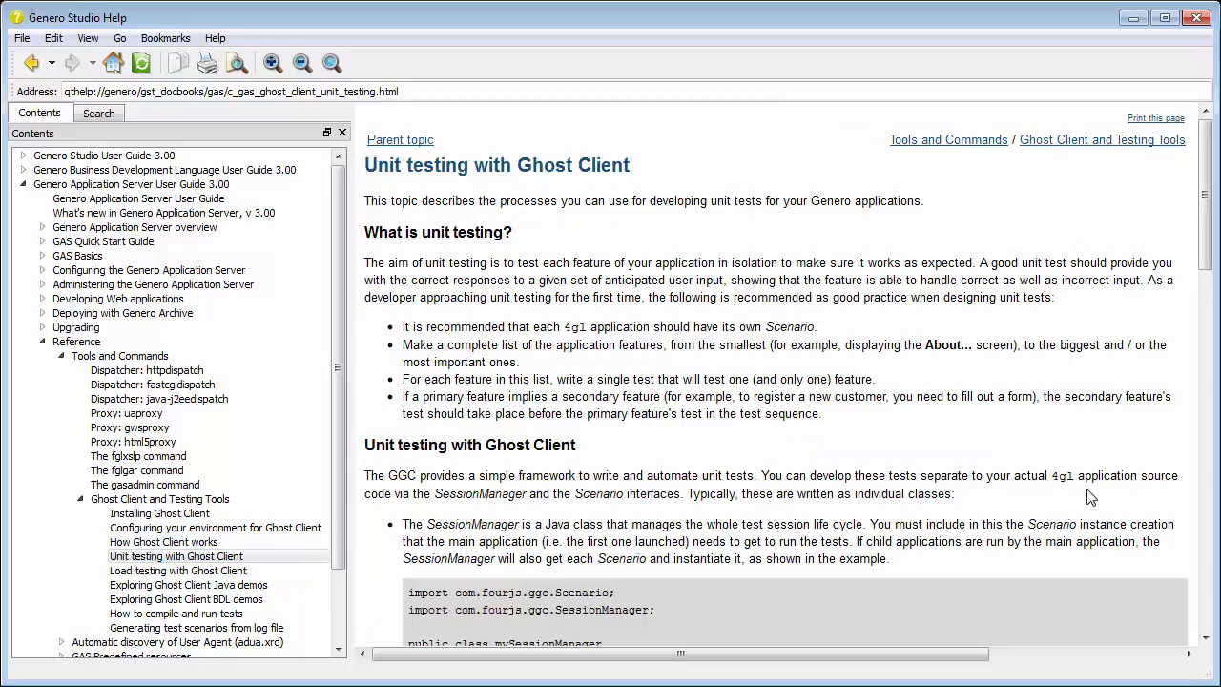
scroll(down, 3)
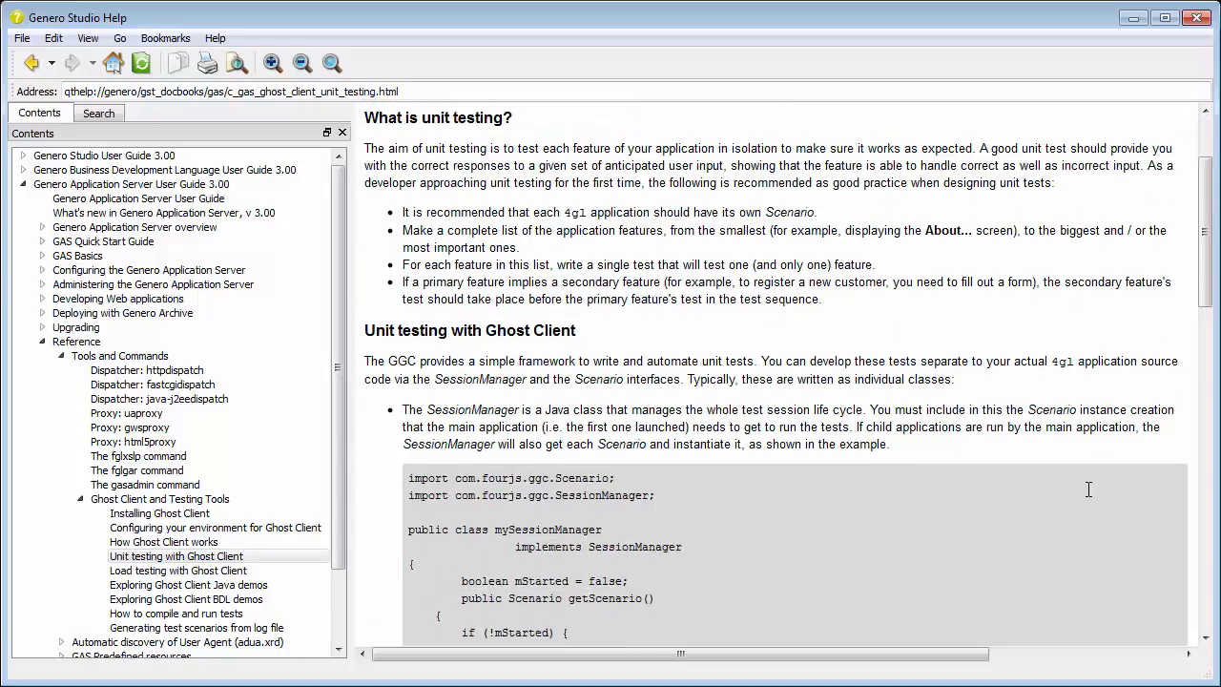
scroll(down, 3)
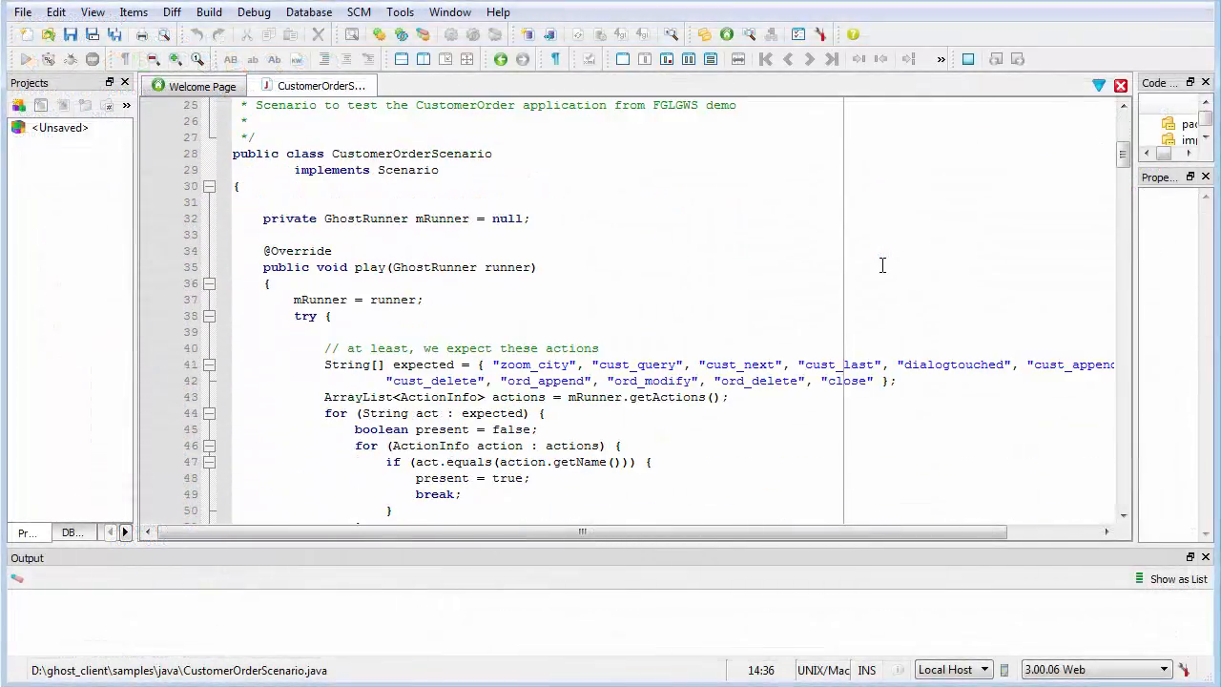
Scroll CustomerOrderScenario.java down to the runner.log().error logging call
scroll(down, 3)
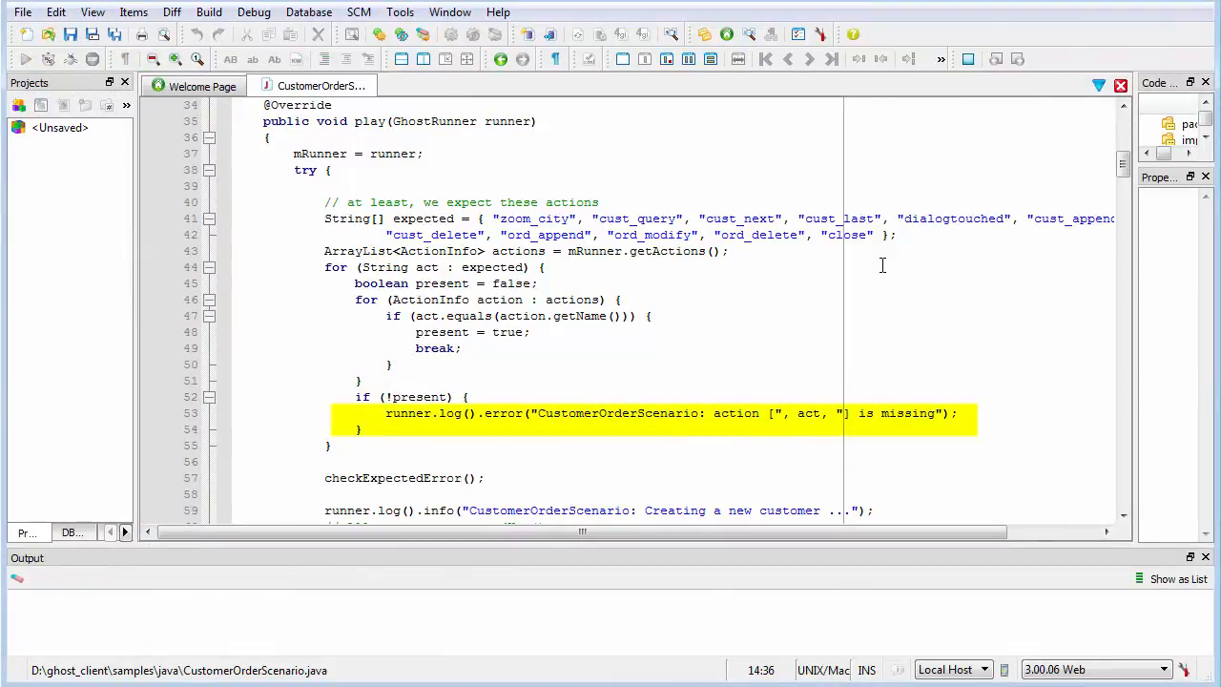
scroll(down, 3)
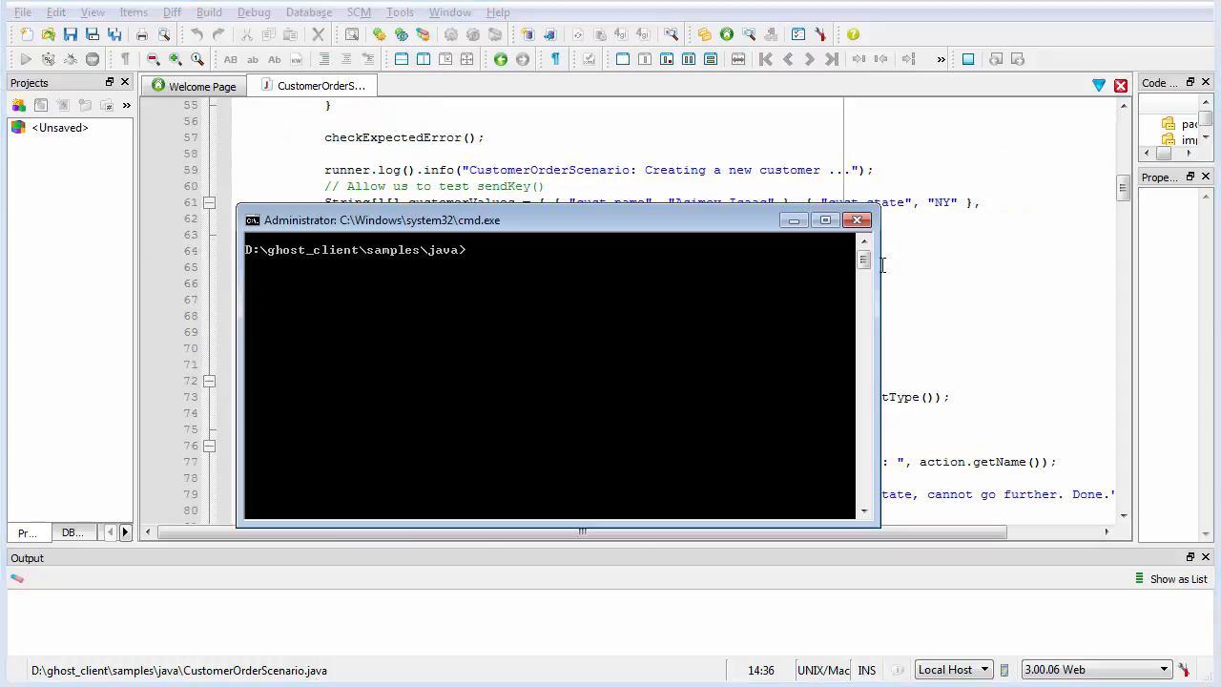
Enter set GHOSTLOG=ER... to choose the Ghost Client logging level
text(set G)
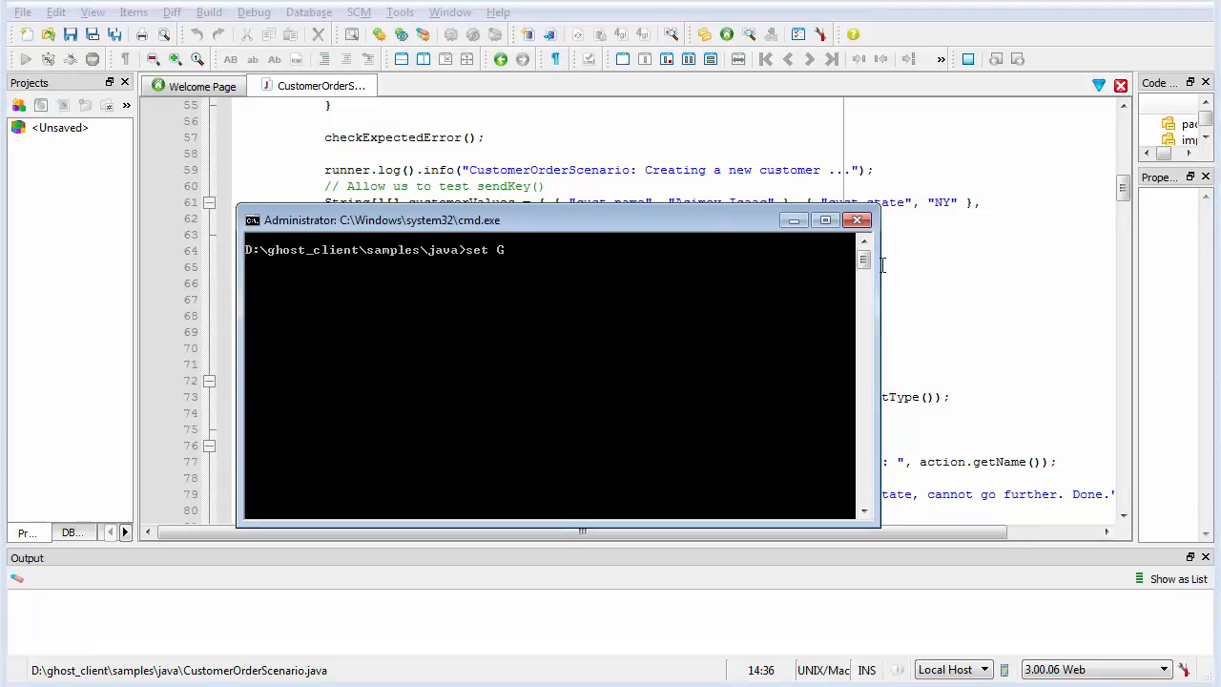
text(HOSTLO)
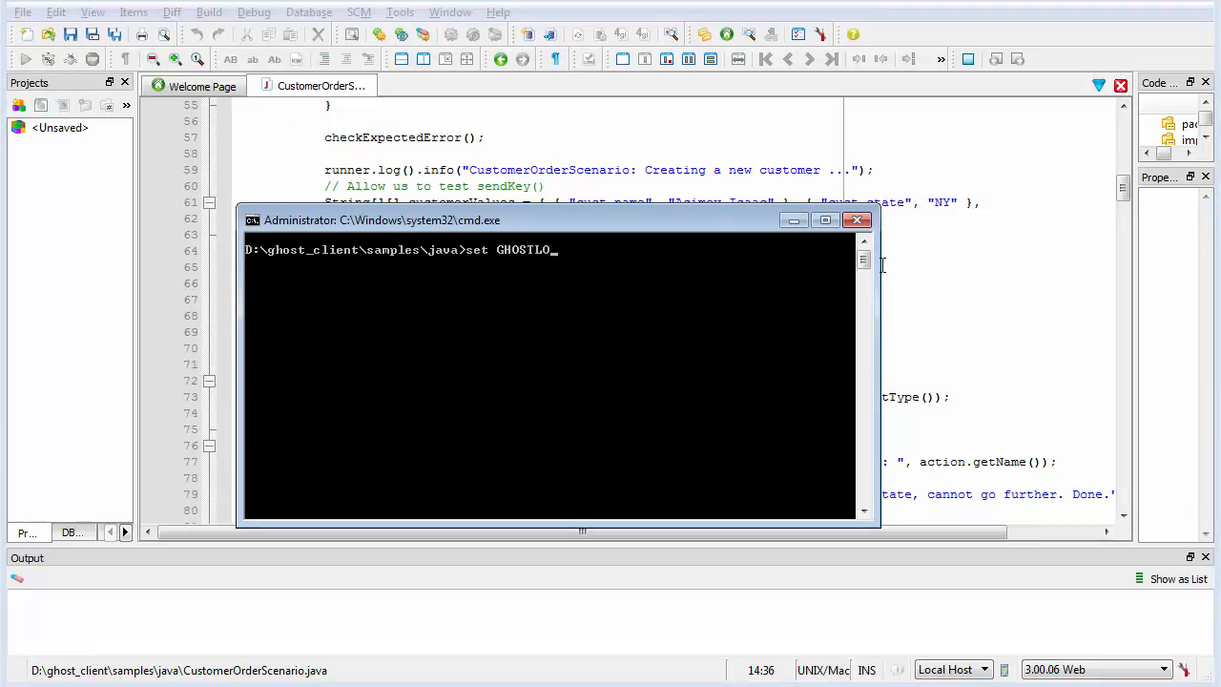
text(G)
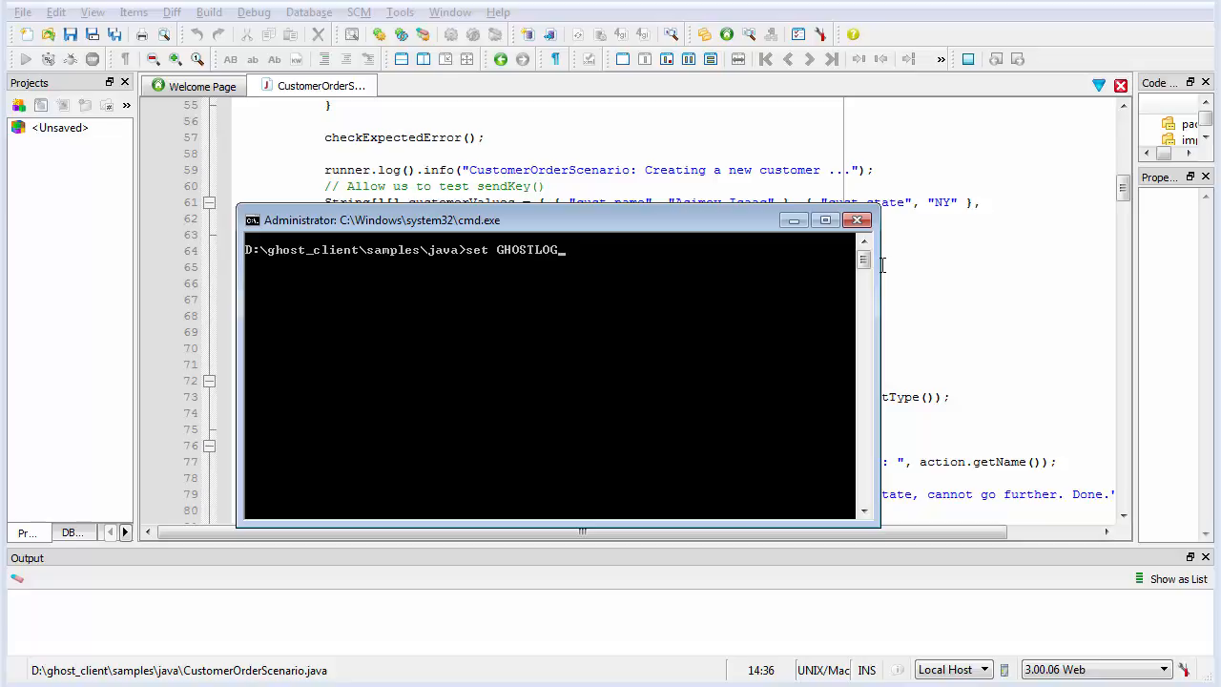
text(=ER)
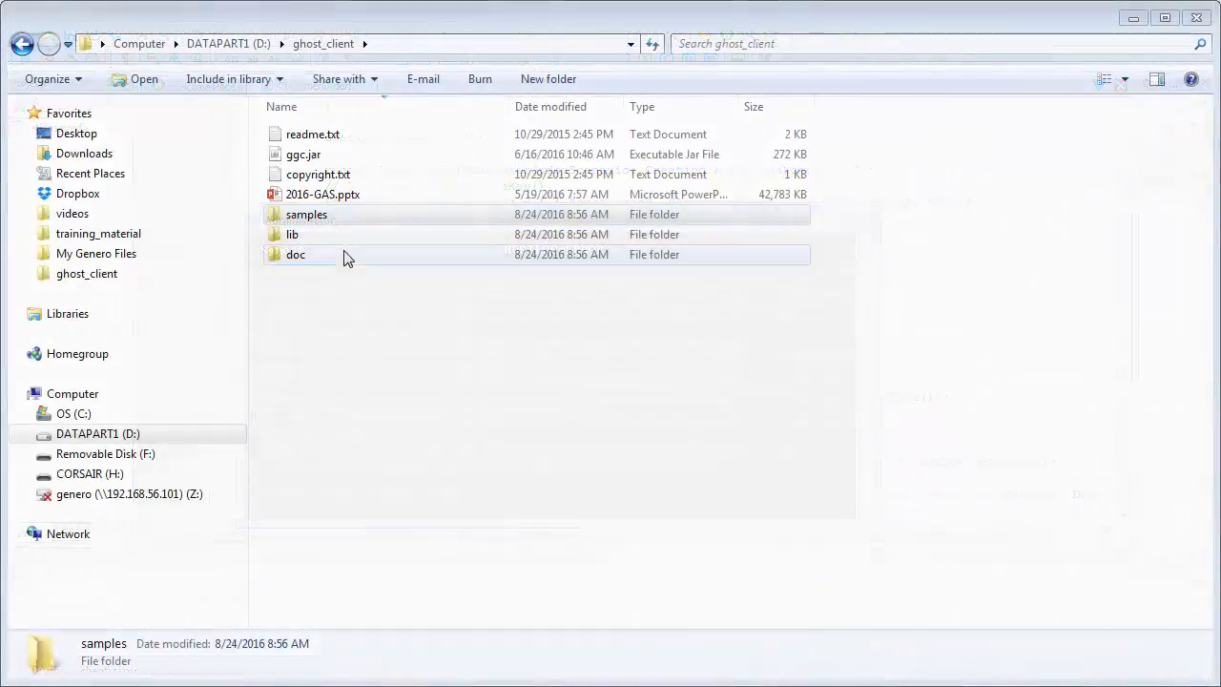
double_click(305, 214)
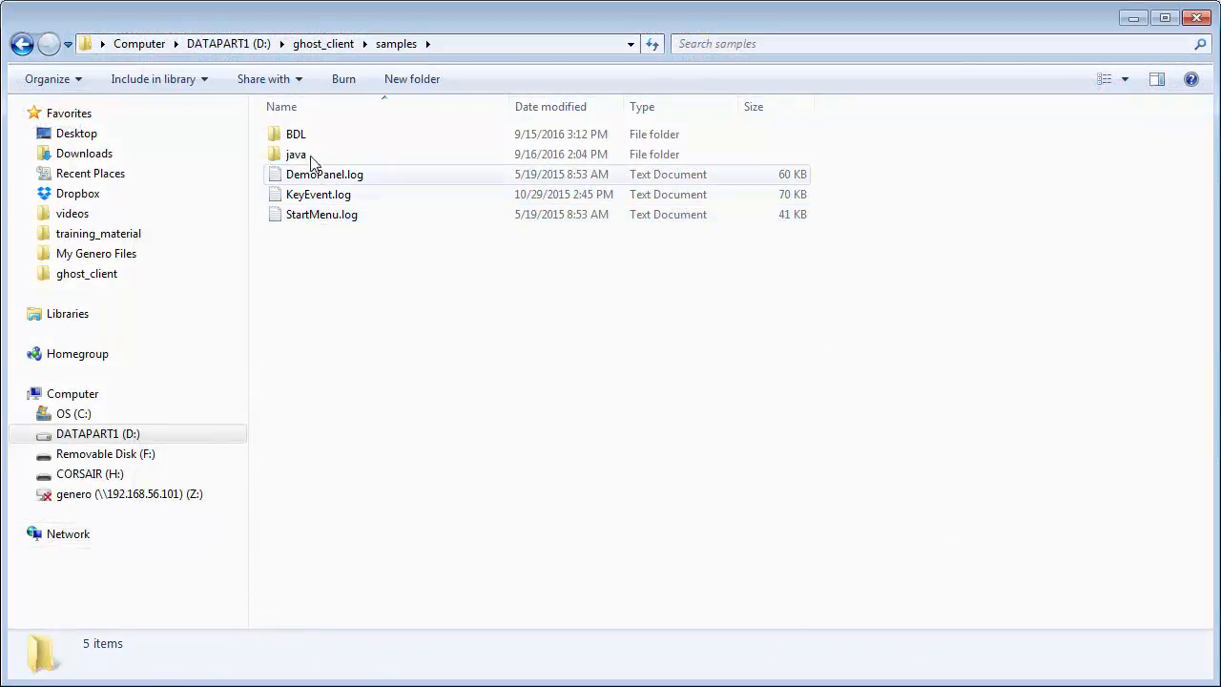
double_click(296, 133)
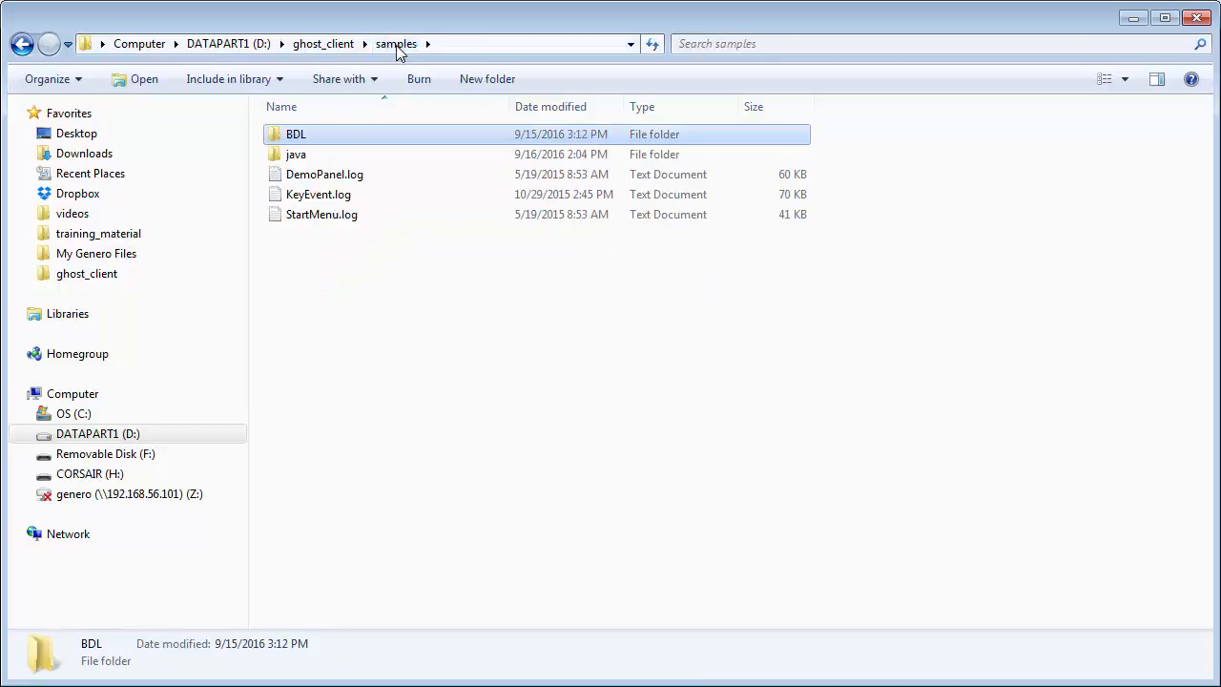
double_click(296, 153)
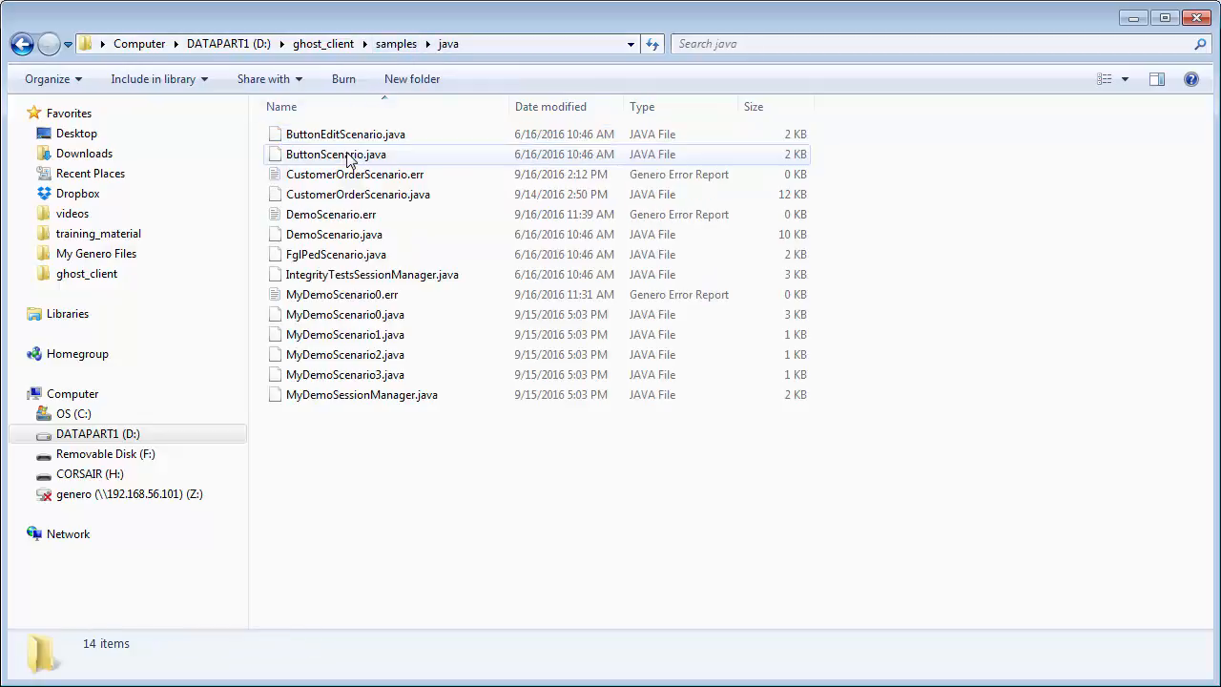
mouse_move(442, 174)
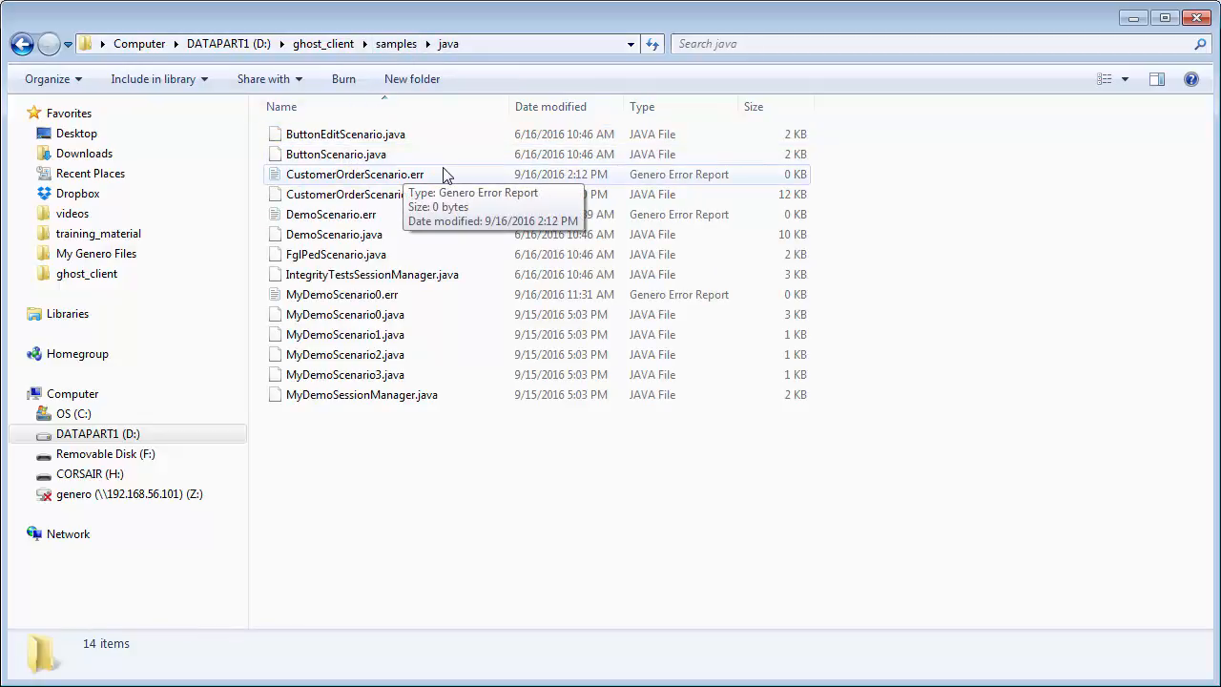
mouse_move(439, 134)
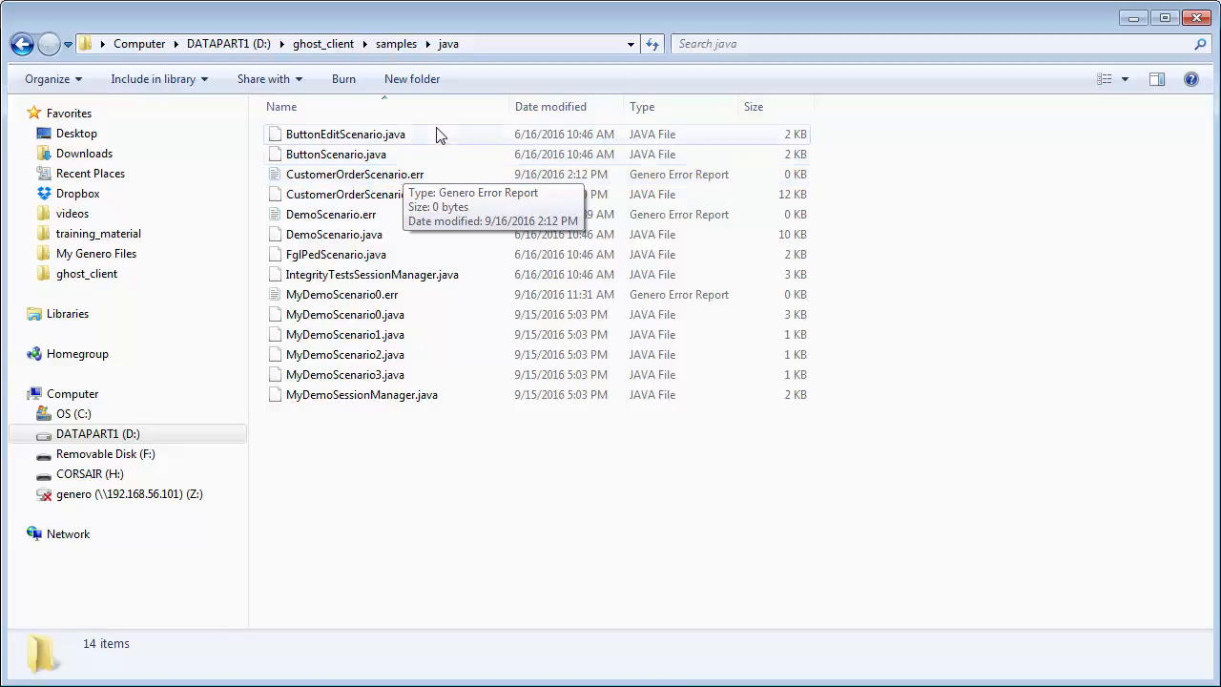
mouse_move(429, 114)
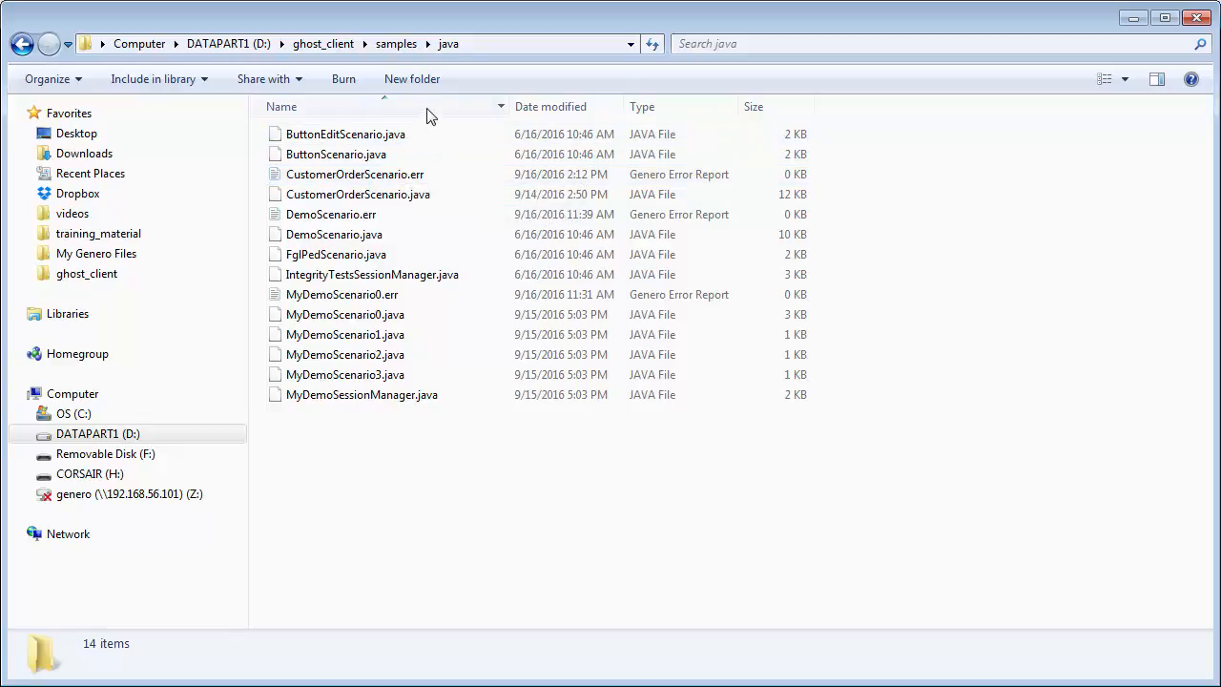
click(397, 44)
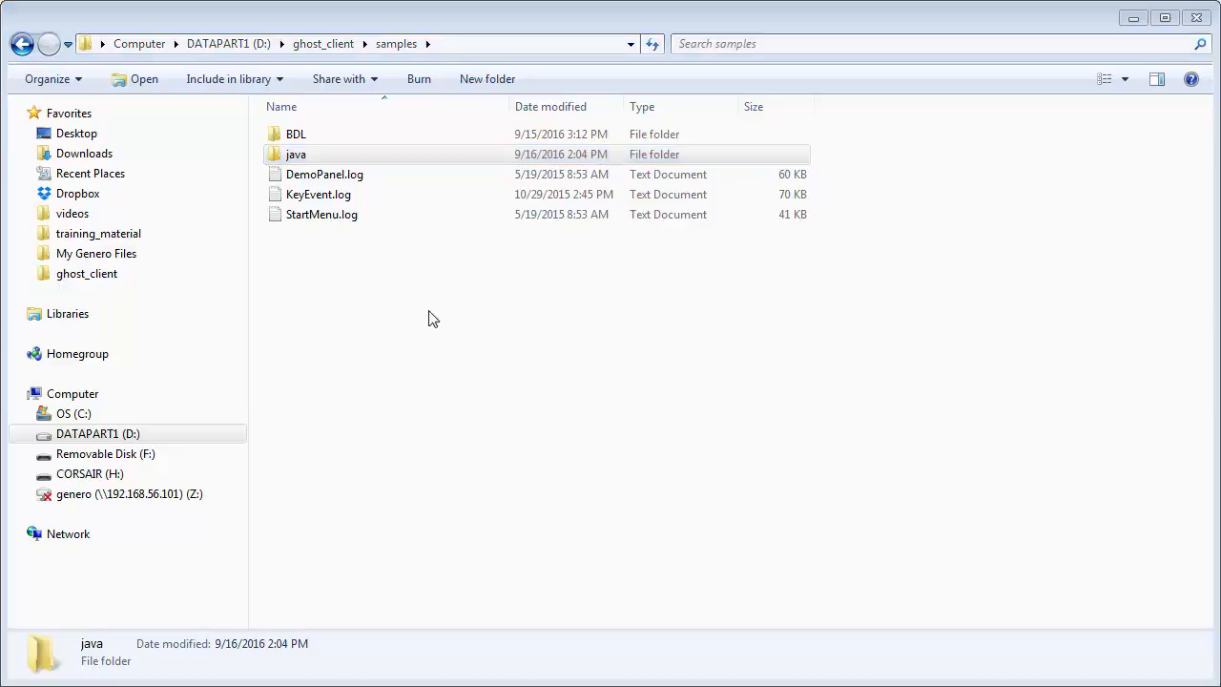
click(322, 42)
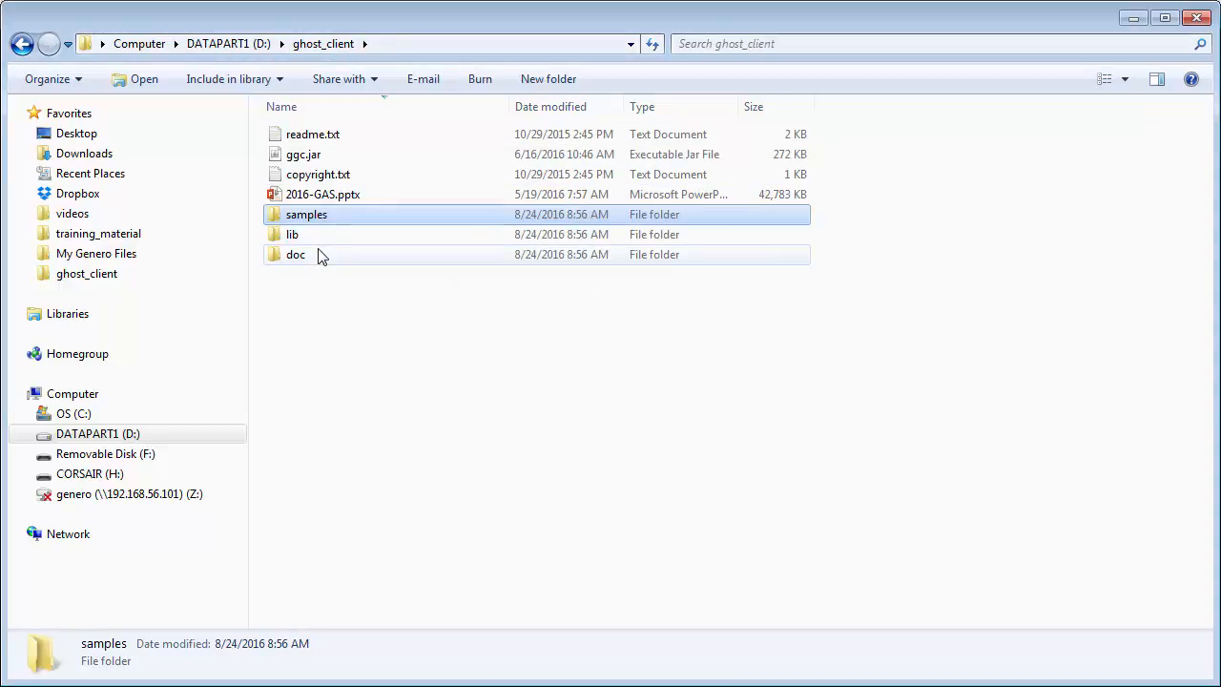
Launch index.html from the doc folder, showing Genero Ghost Client Documentation v1.00.05 in Chrome
double_click(296, 254)
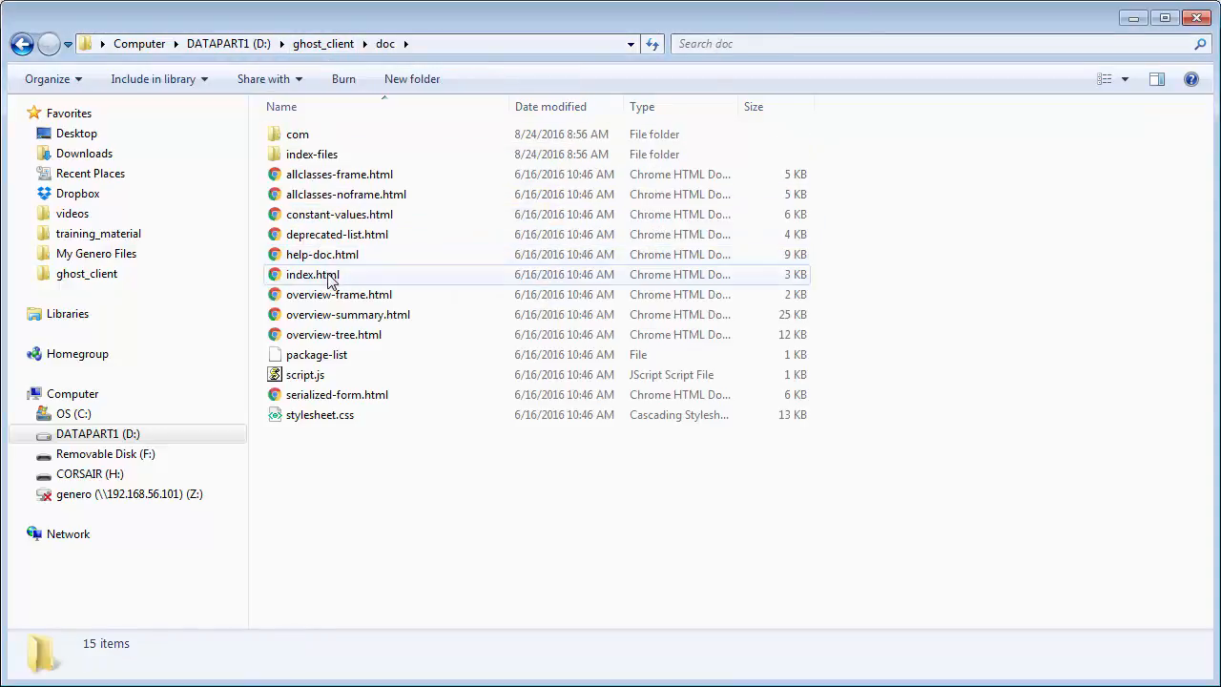
click(313, 275)
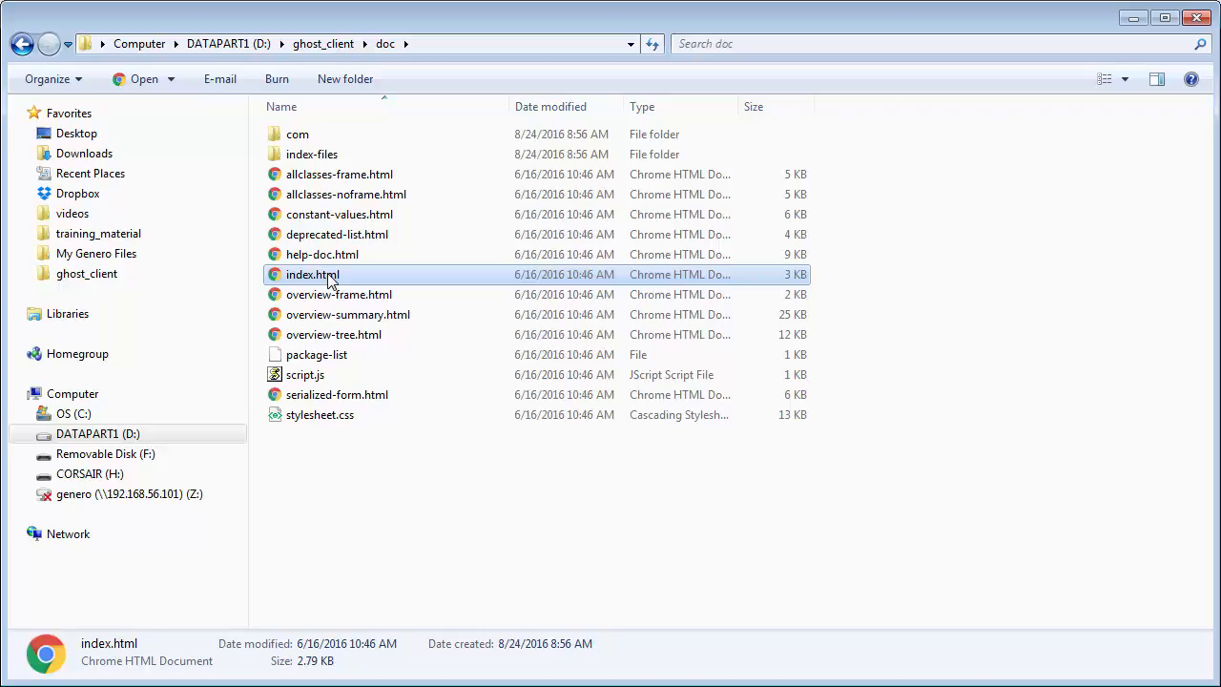
double_click(313, 275)
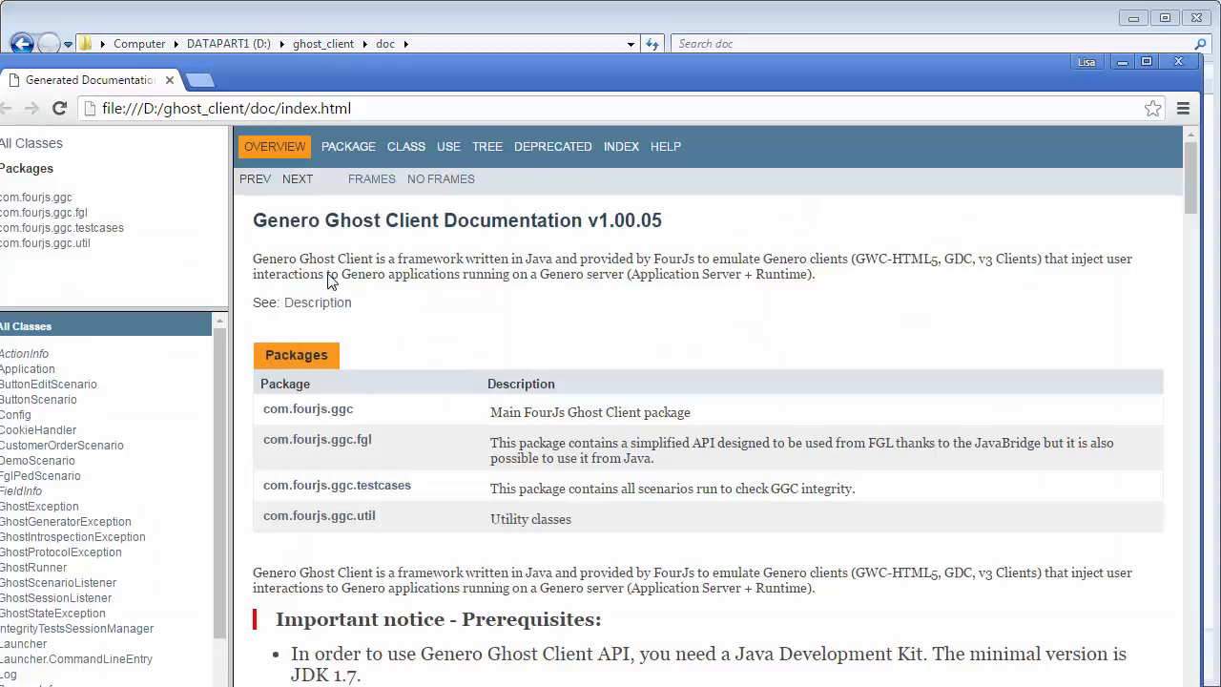
mouse_move(512, 320)
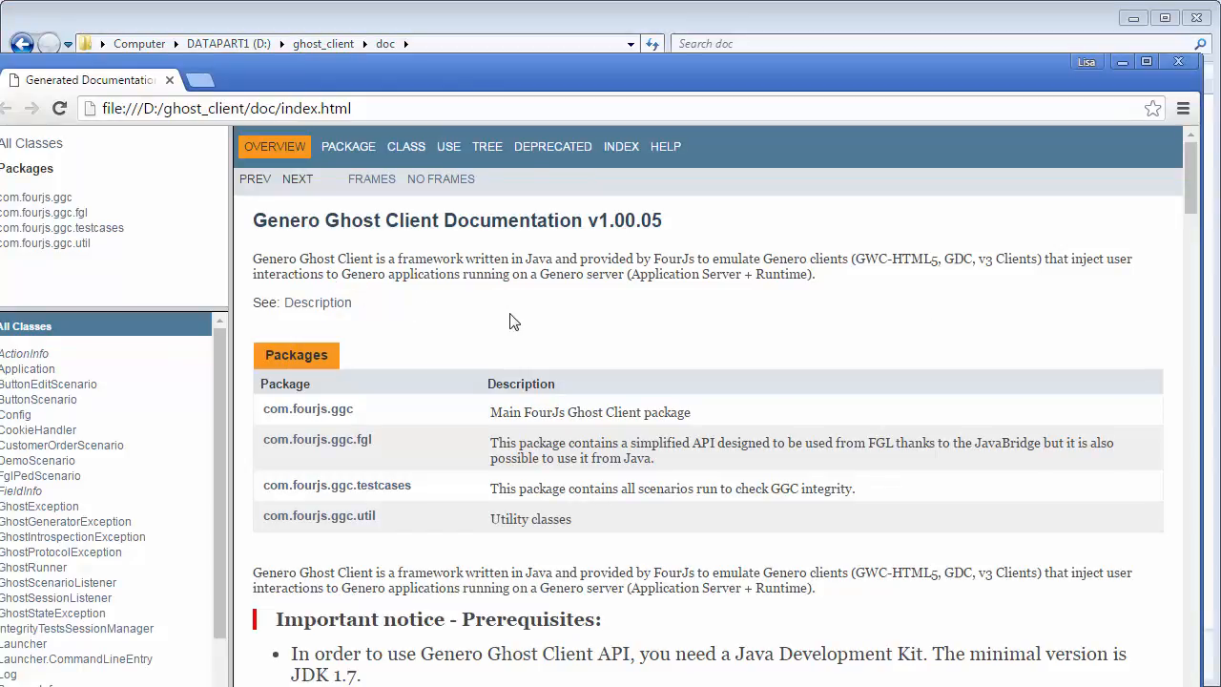